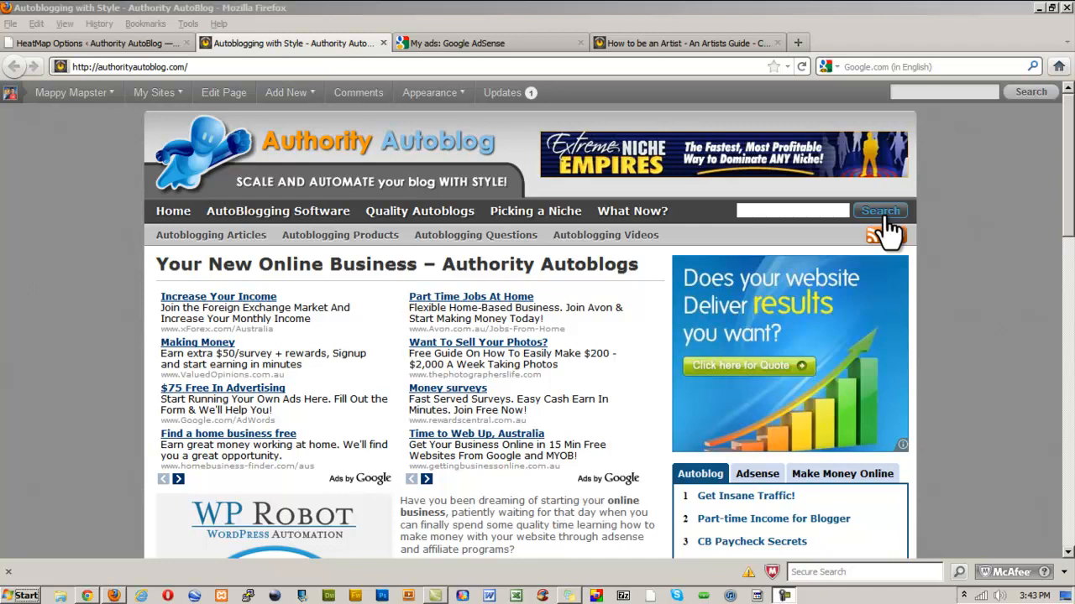
On the Creativity Pro tab, search for 'artist' using the header's custom search box.
left_click(684, 43)
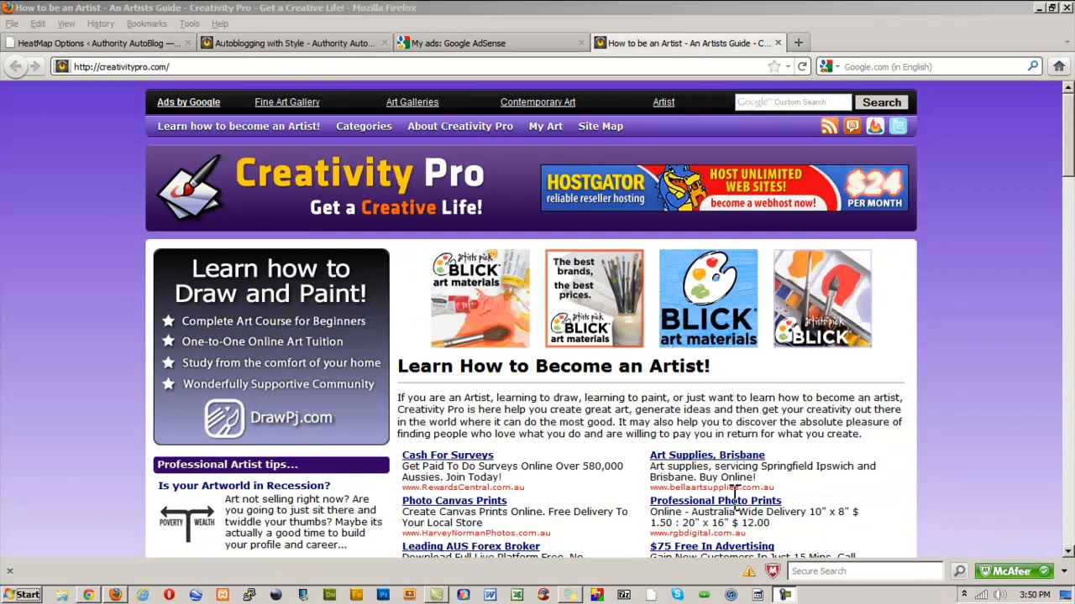
left_click(794, 102)
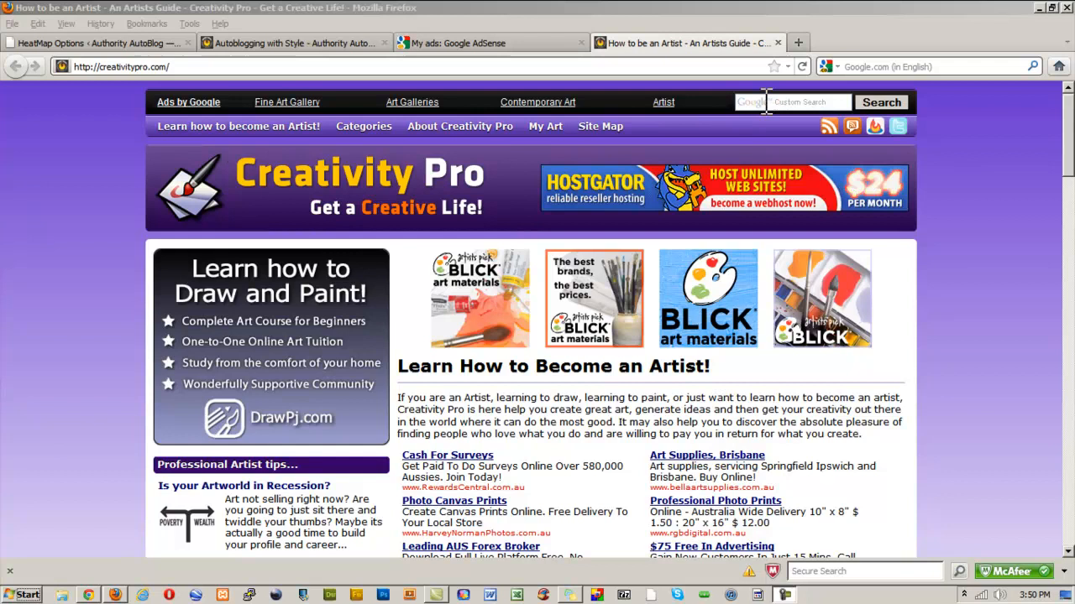
left_click(811, 102)
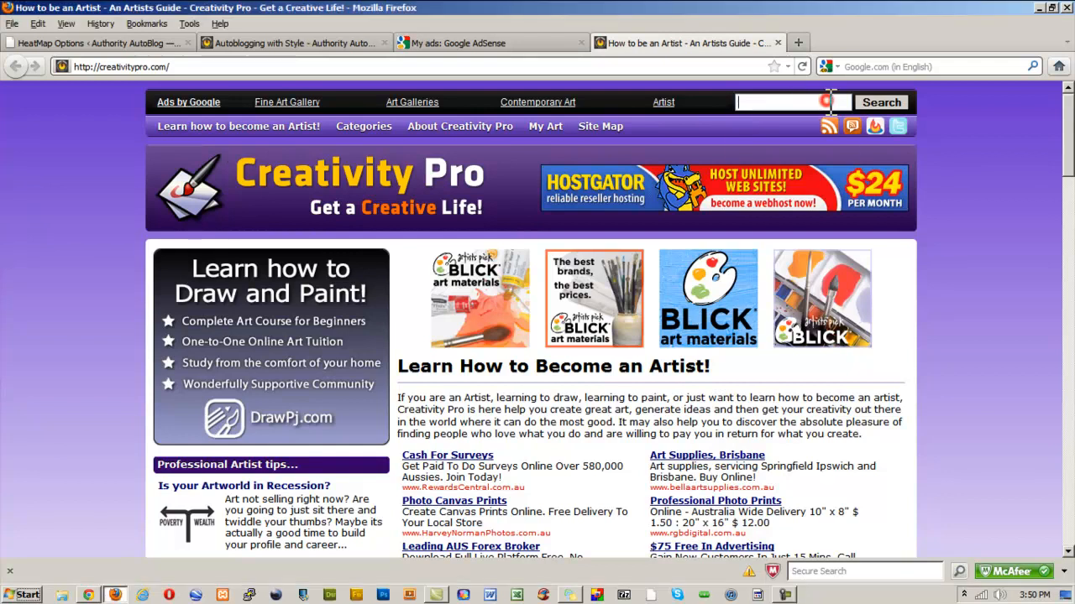
type("artist")
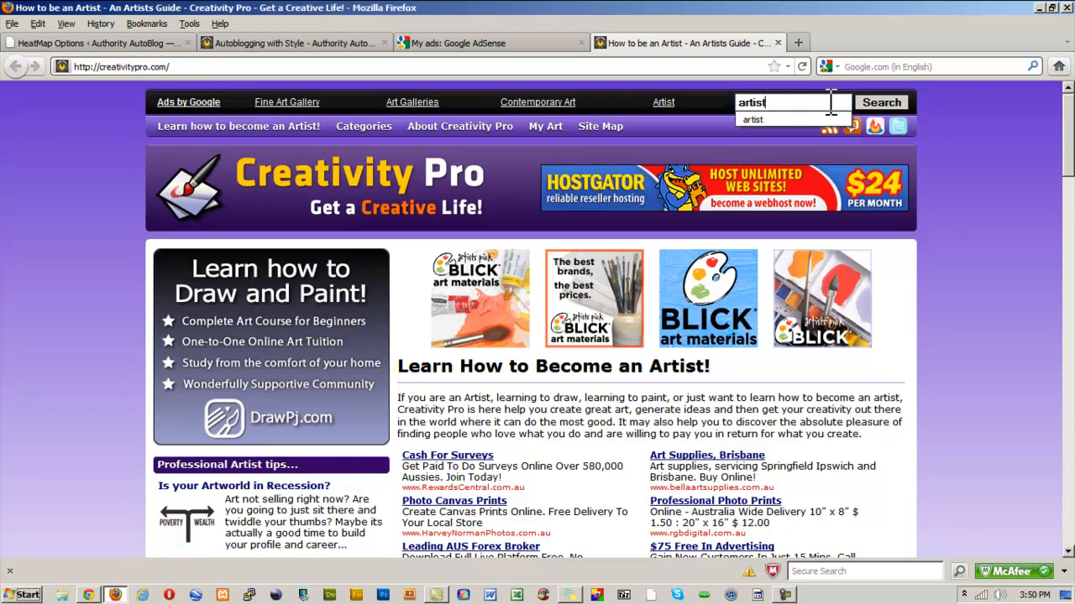
left_click(881, 101)
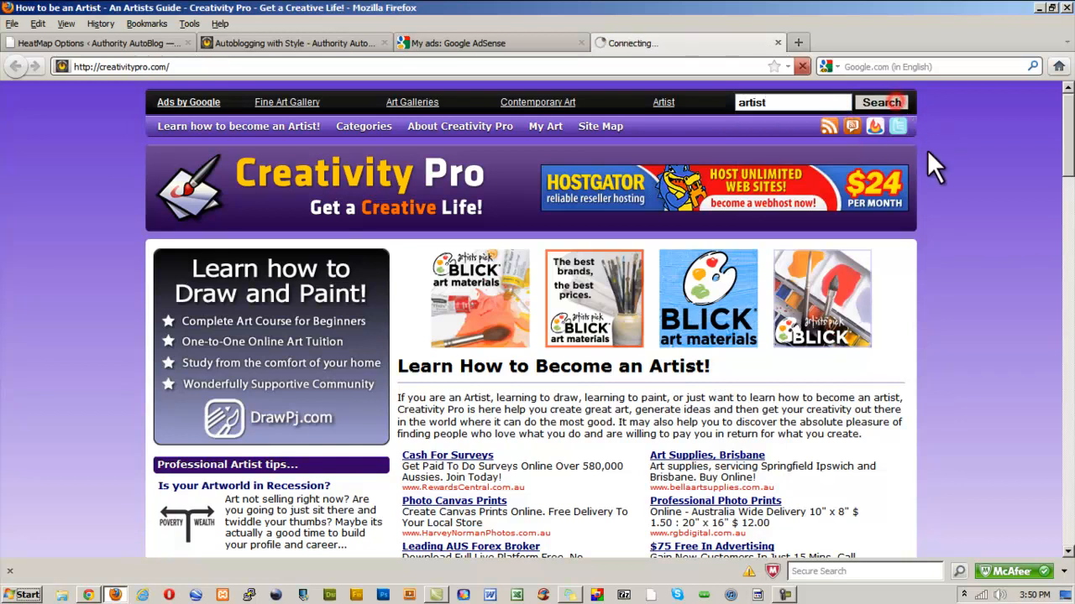
Review the 'artist' results list and the Ads by Google column beside it.
left_click(880, 102)
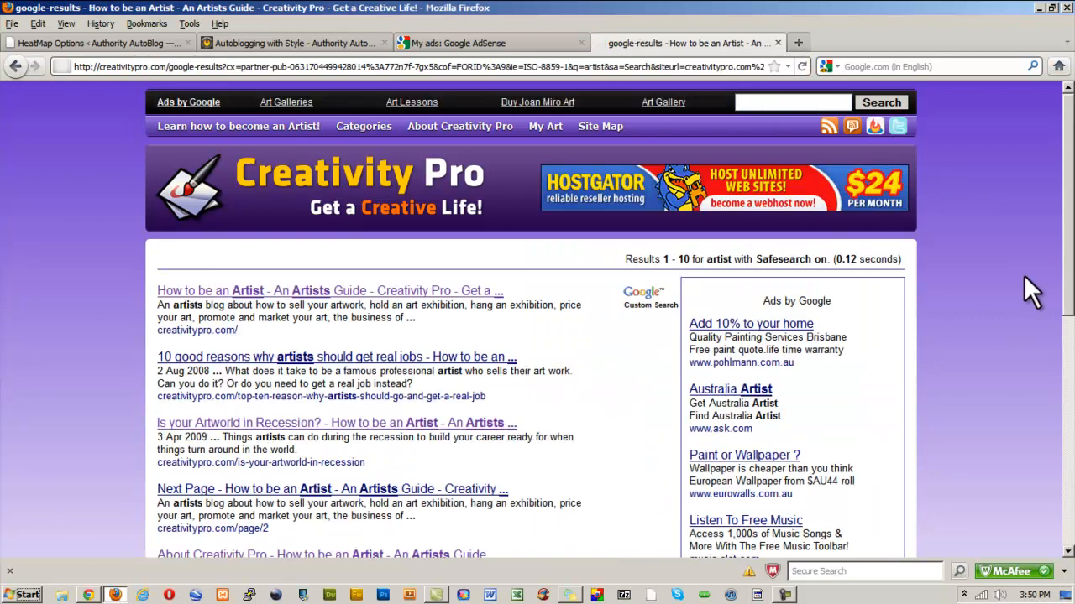
scroll("down", 3)
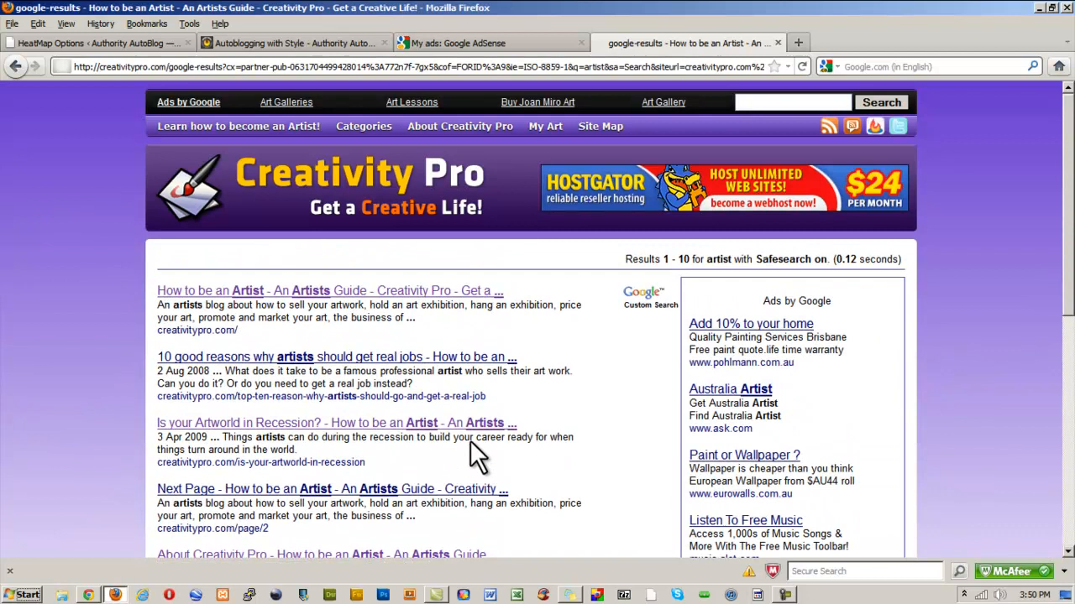
mouse_move(1031, 260)
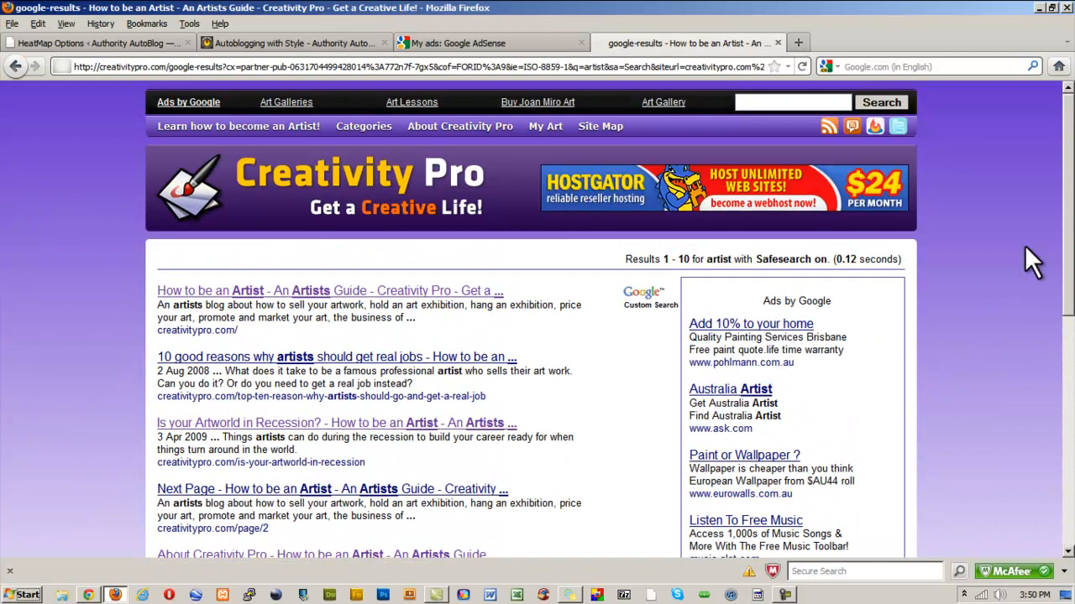
mouse_move(887, 484)
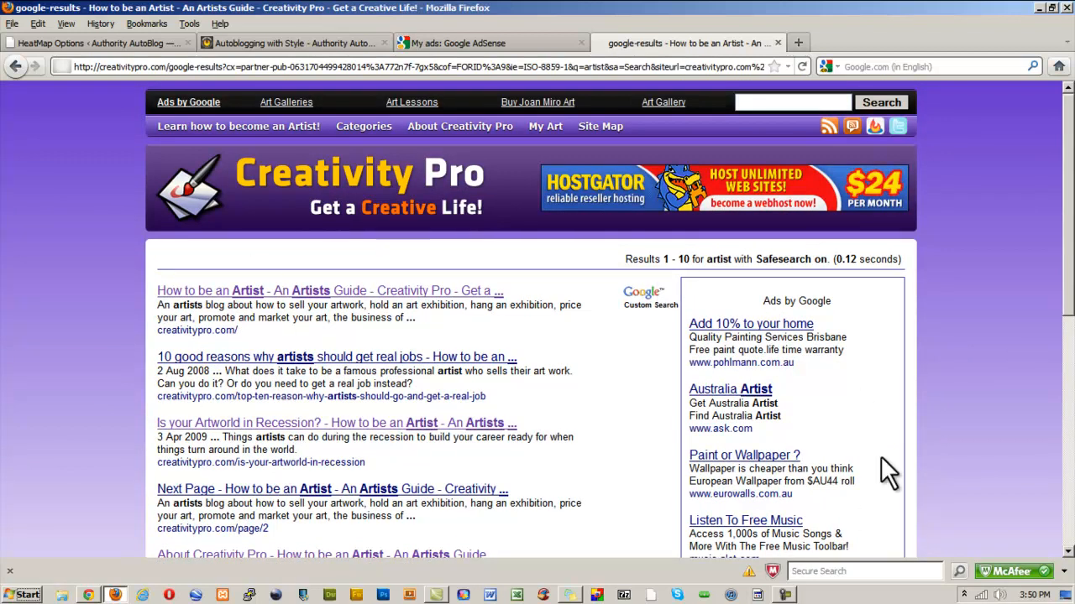
mouse_move(873, 390)
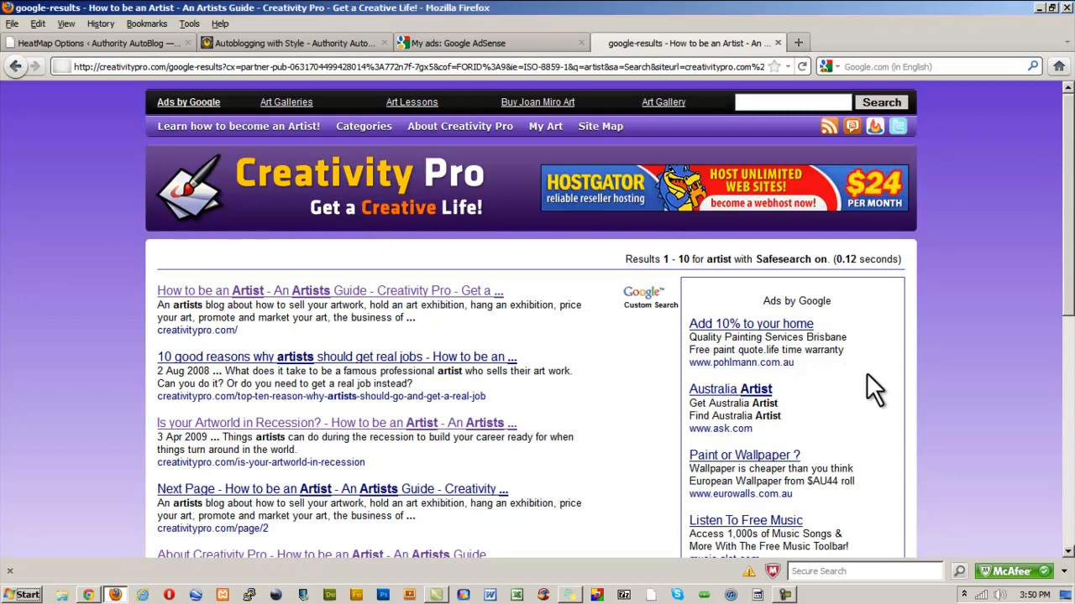
mouse_move(525, 359)
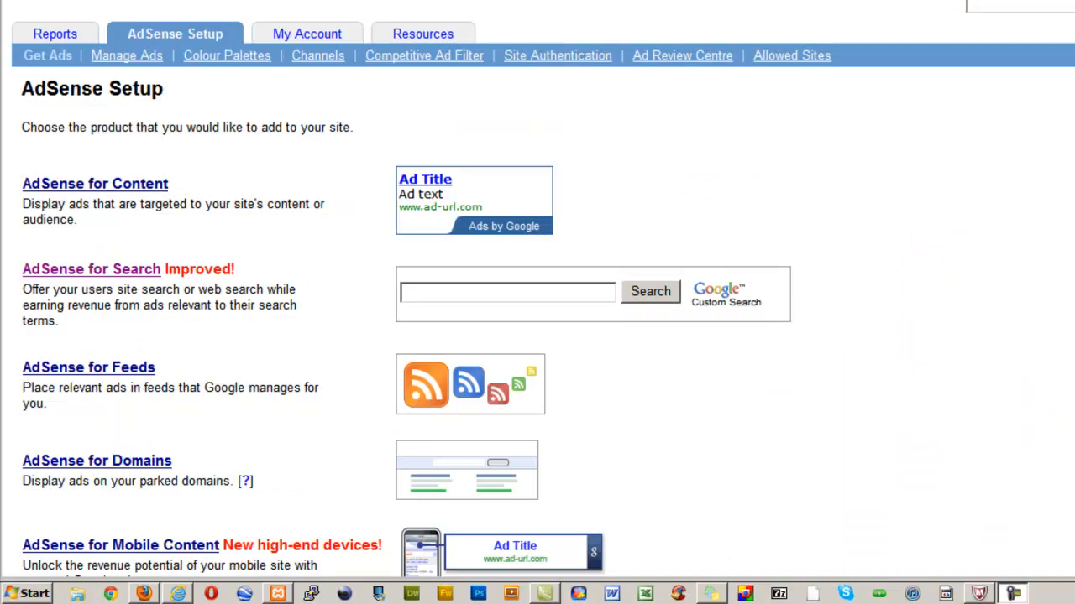
mouse_move(196, 289)
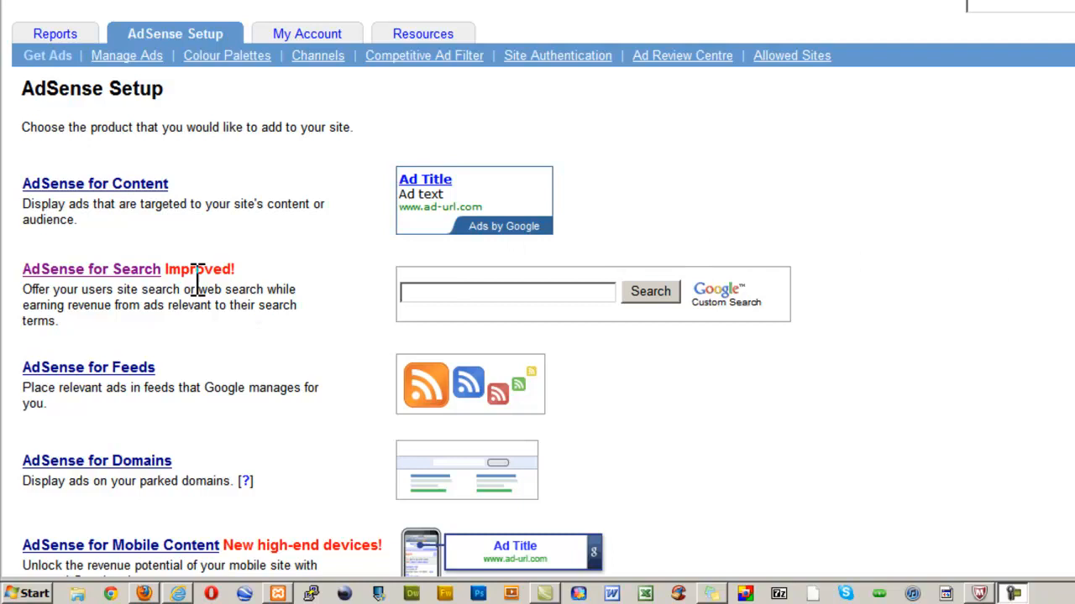
mouse_move(210, 529)
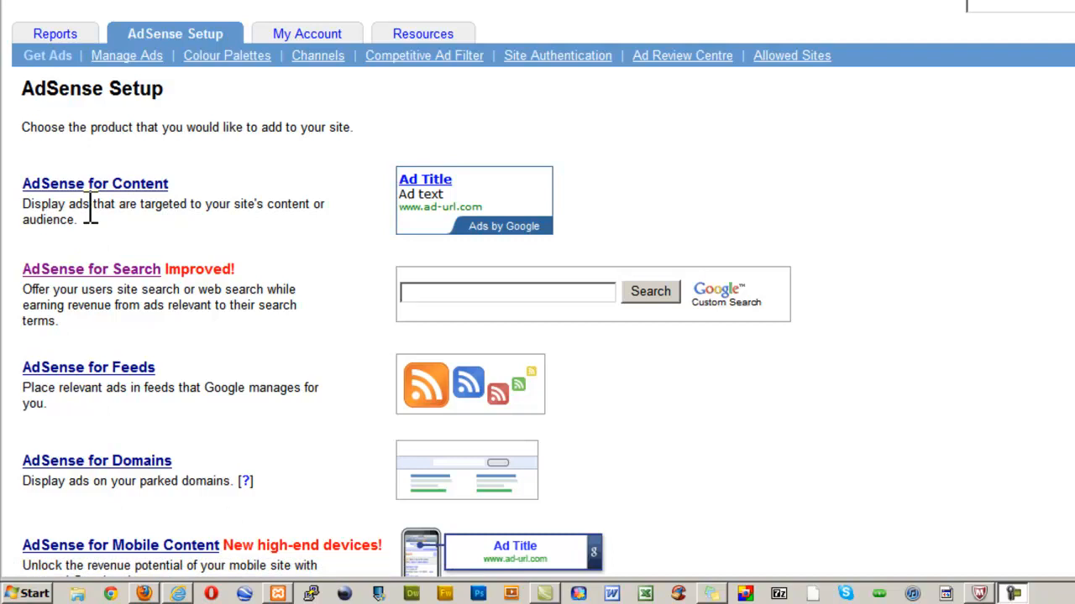
mouse_move(15, 298)
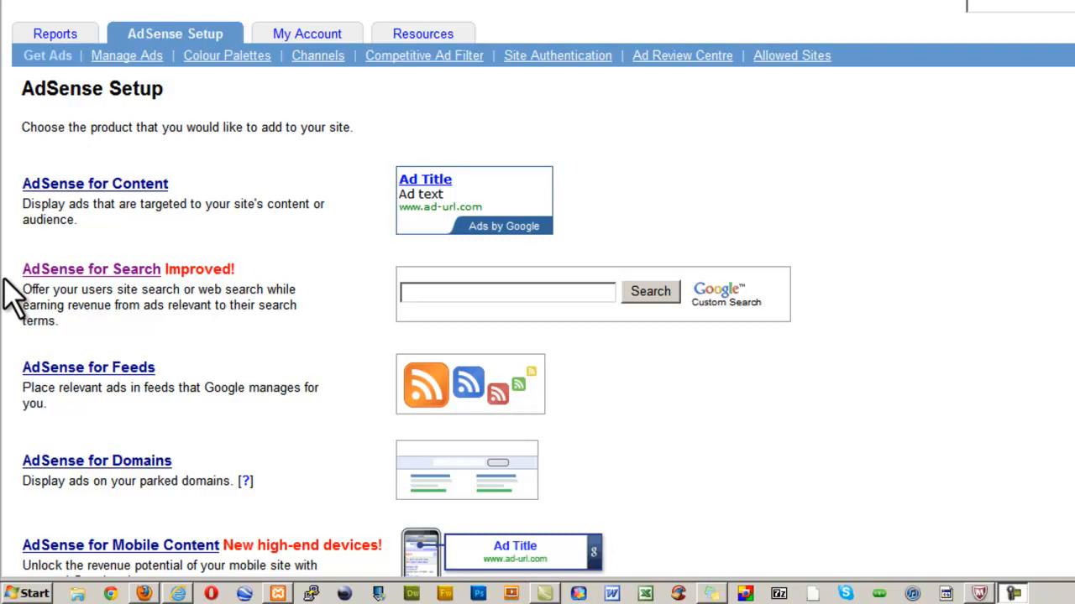
mouse_move(835, 80)
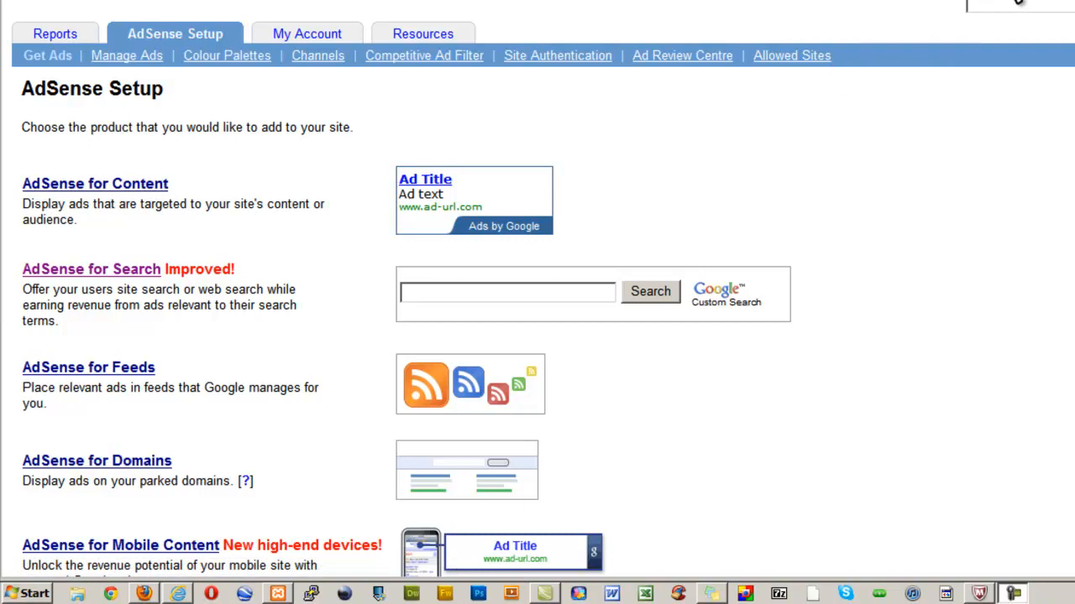
mouse_move(120, 545)
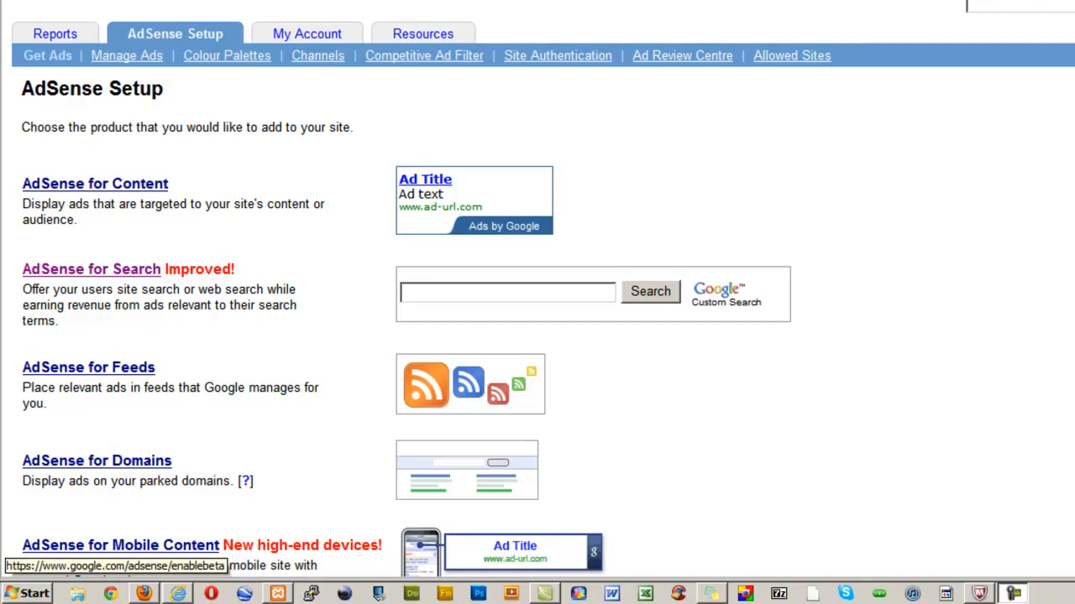
mouse_move(871, 189)
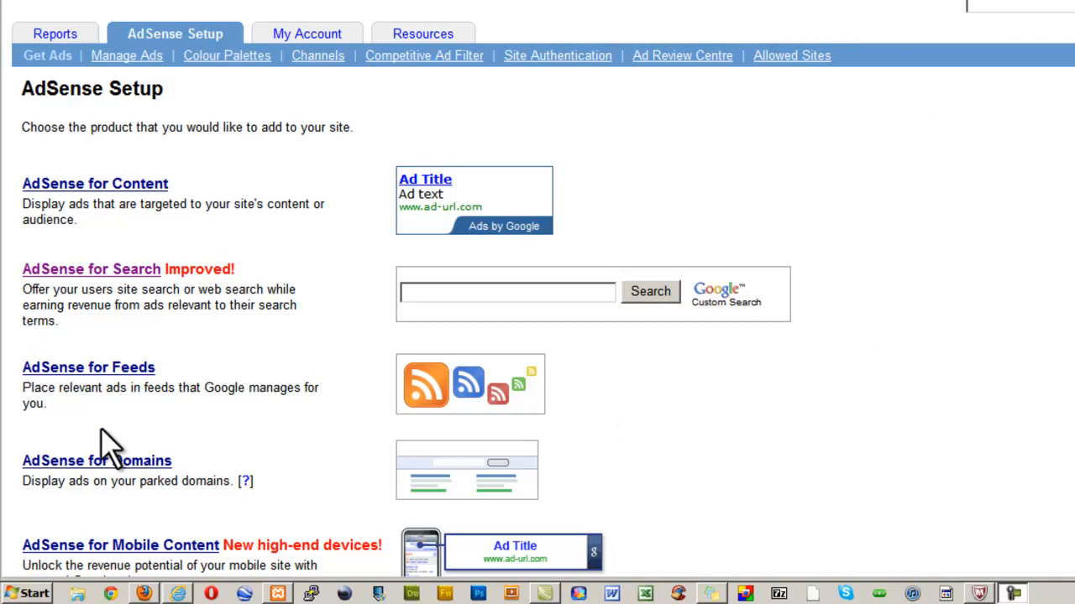
mouse_move(106, 244)
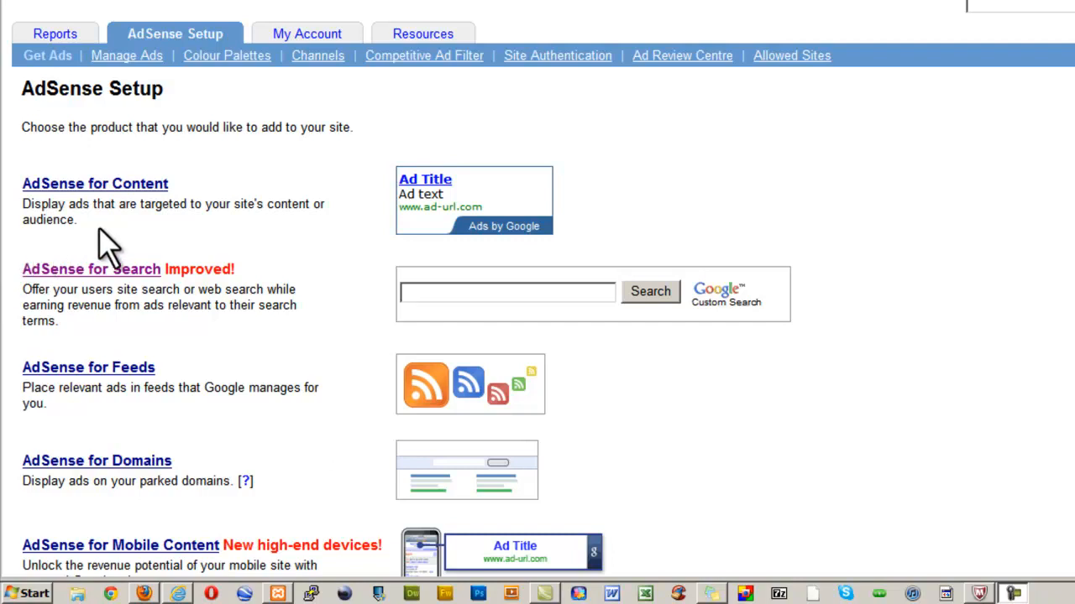
mouse_move(697, 370)
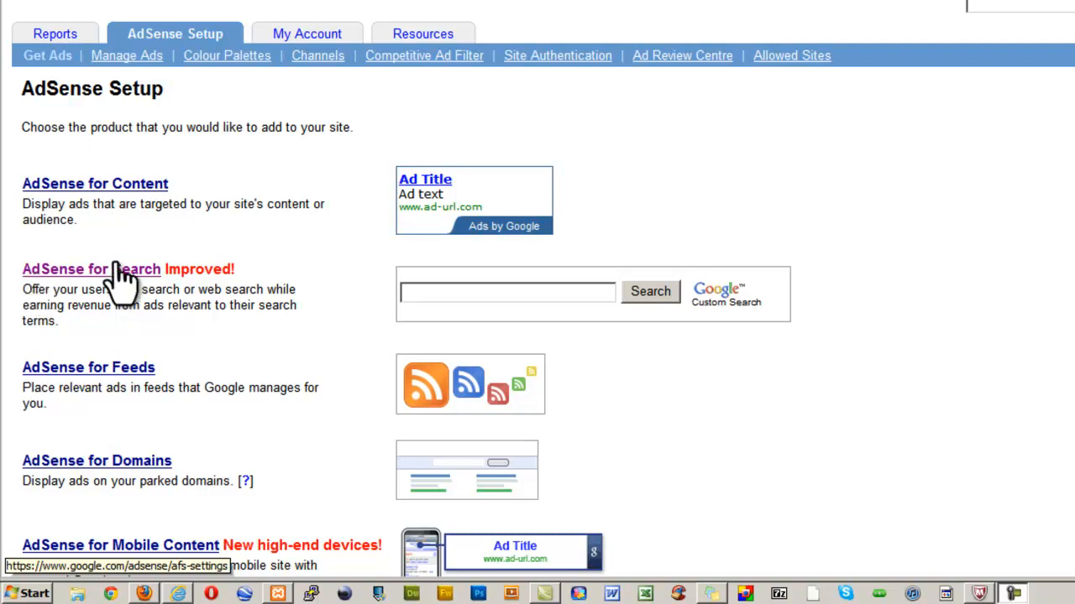
mouse_move(175, 276)
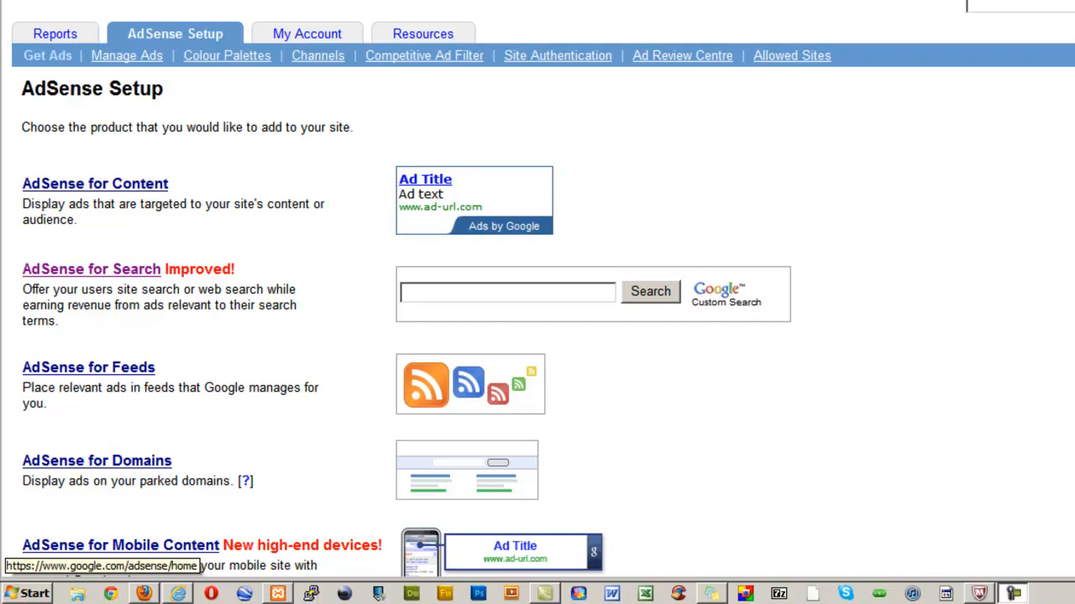
mouse_move(139, 252)
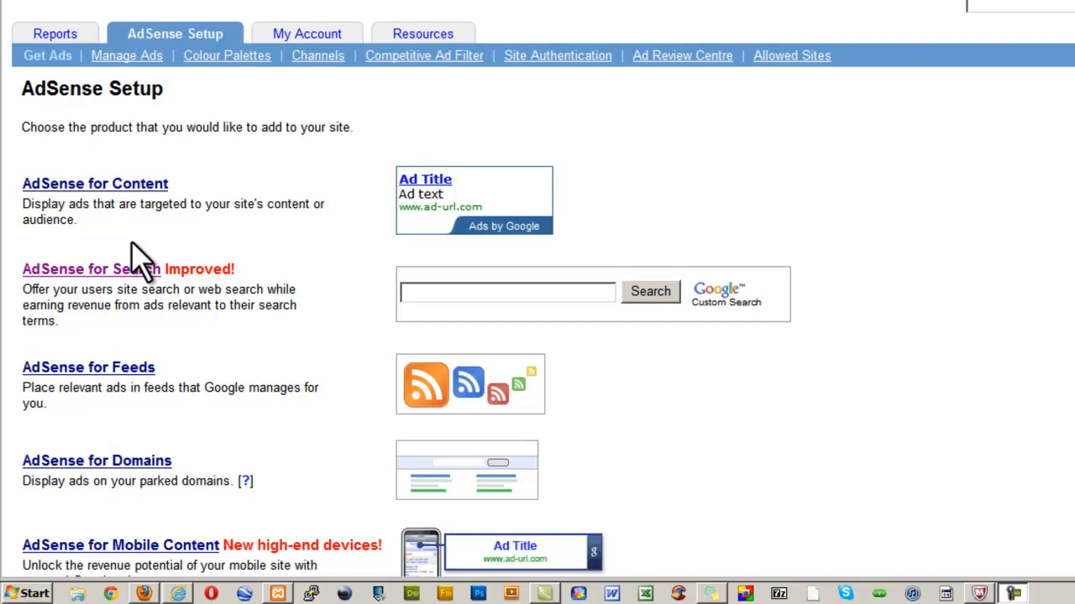
mouse_move(170, 304)
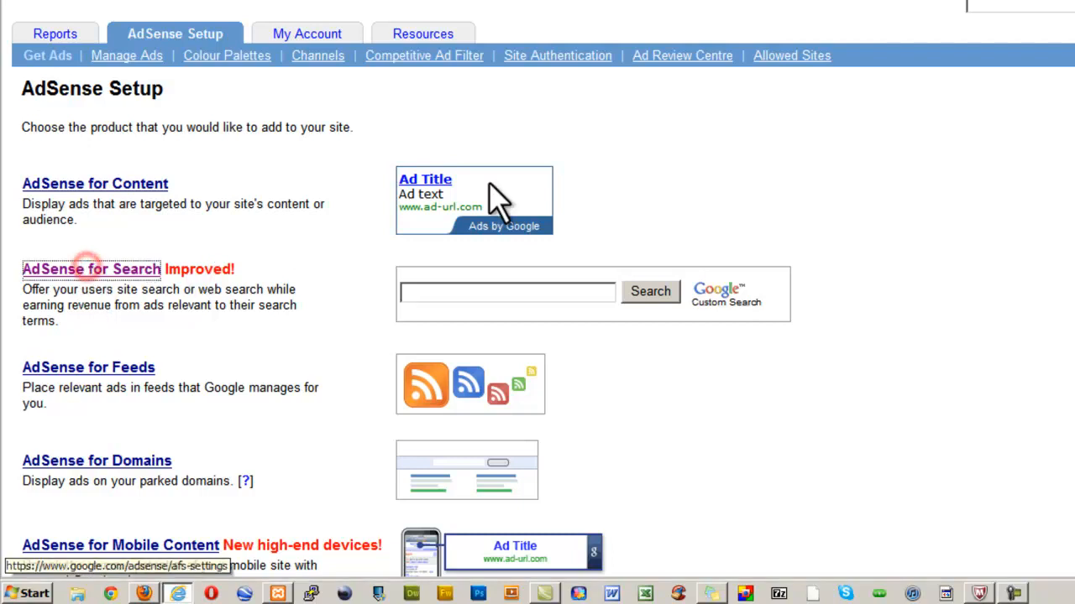
mouse_move(701, 164)
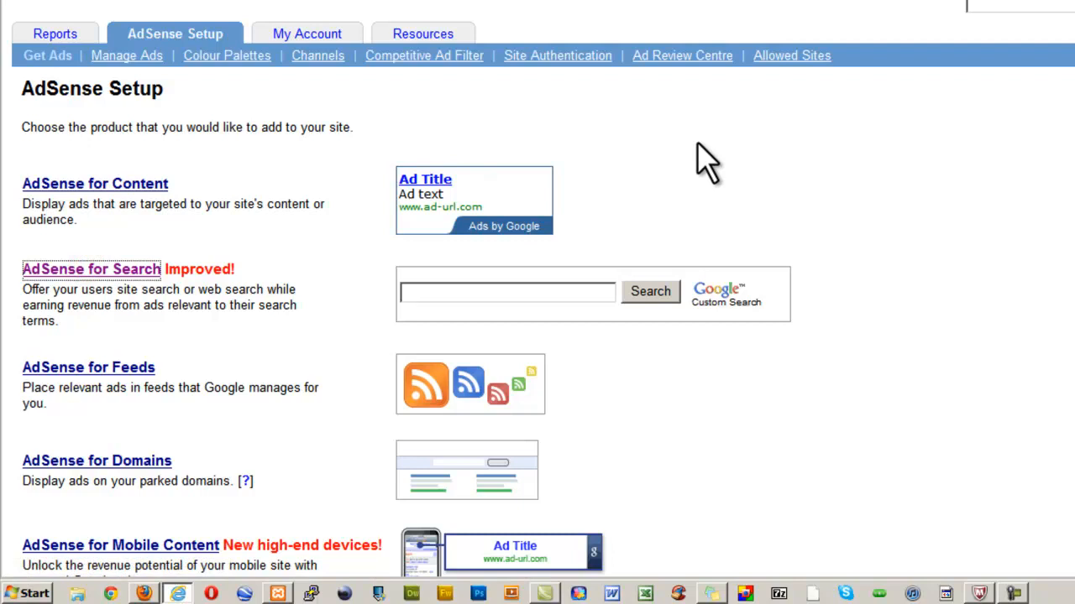
Start a new search box and enter authorityautoblog.com as the selected site.
left_click(92, 268)
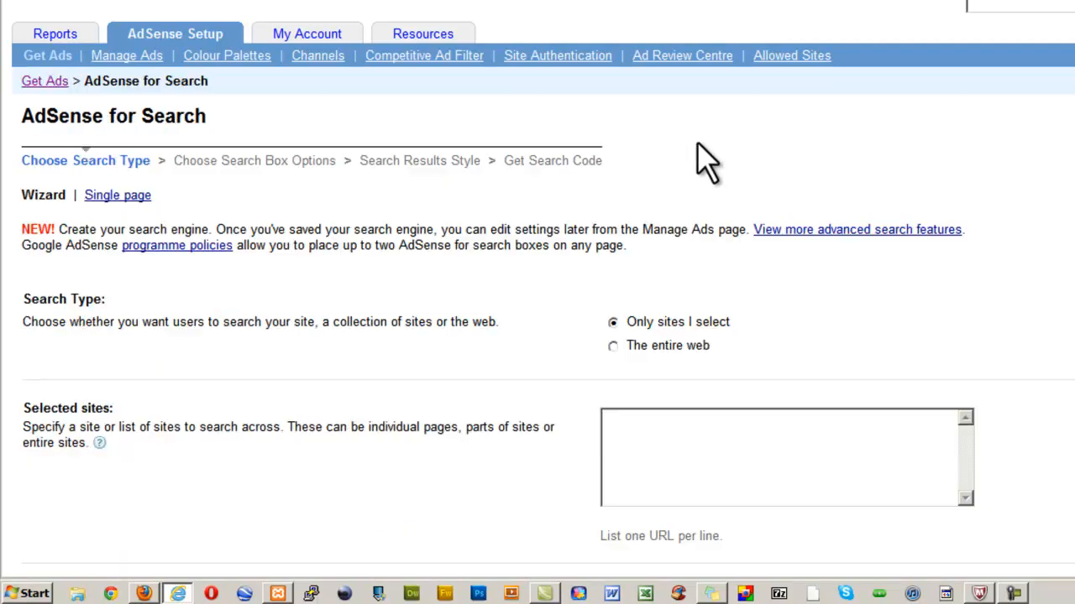
scroll("down", 3)
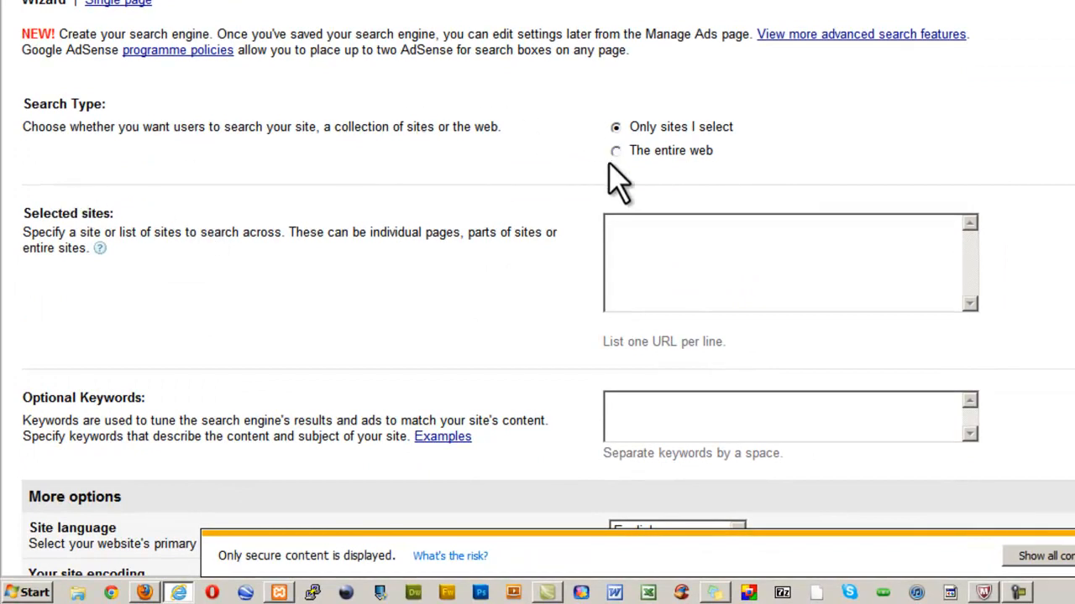
left_click(621, 233)
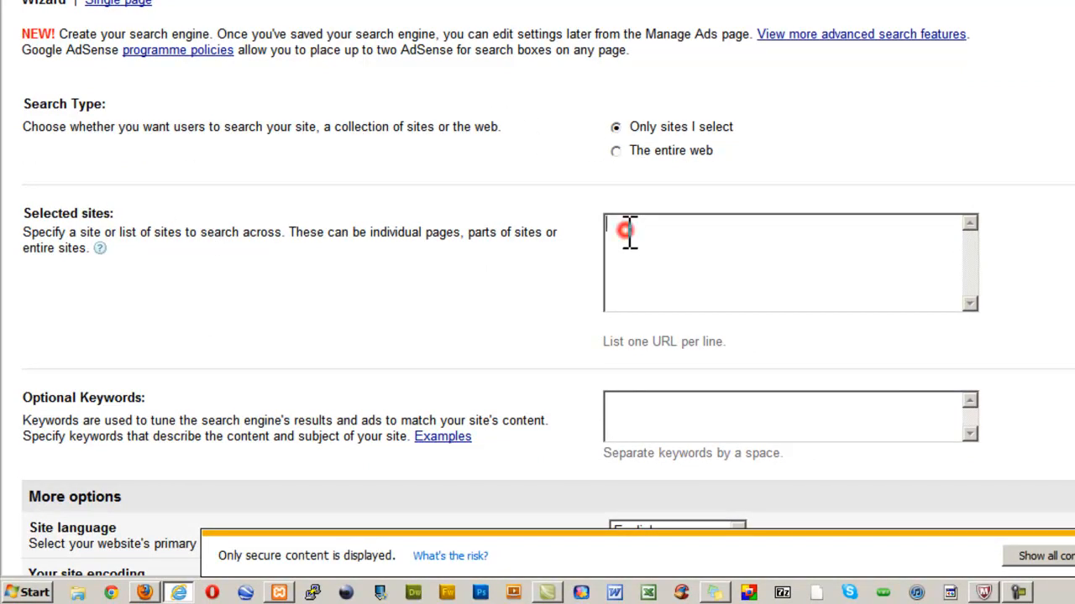
type("http")
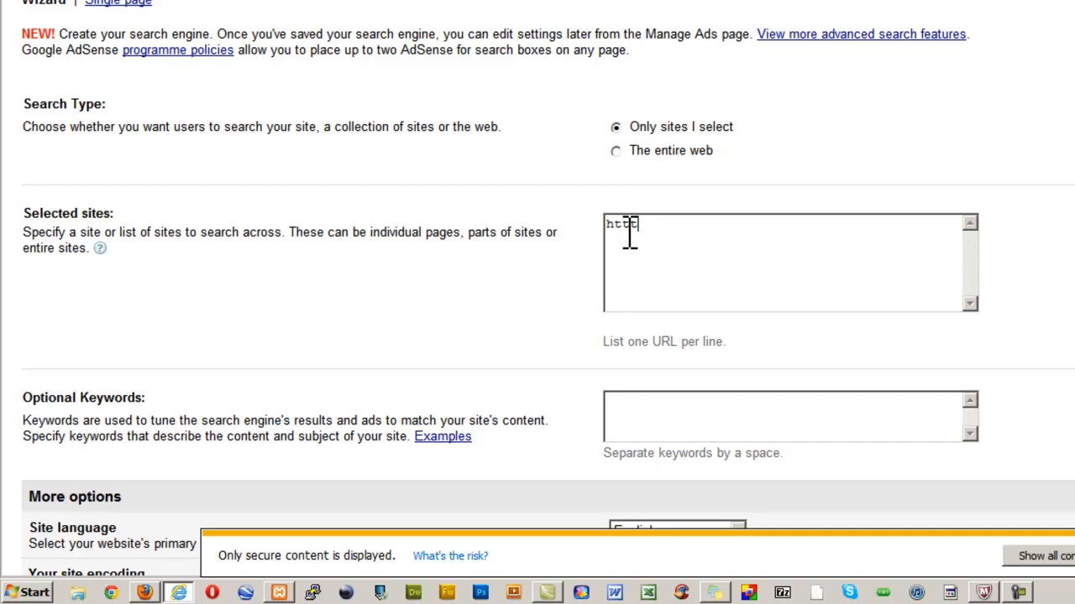
type(":")
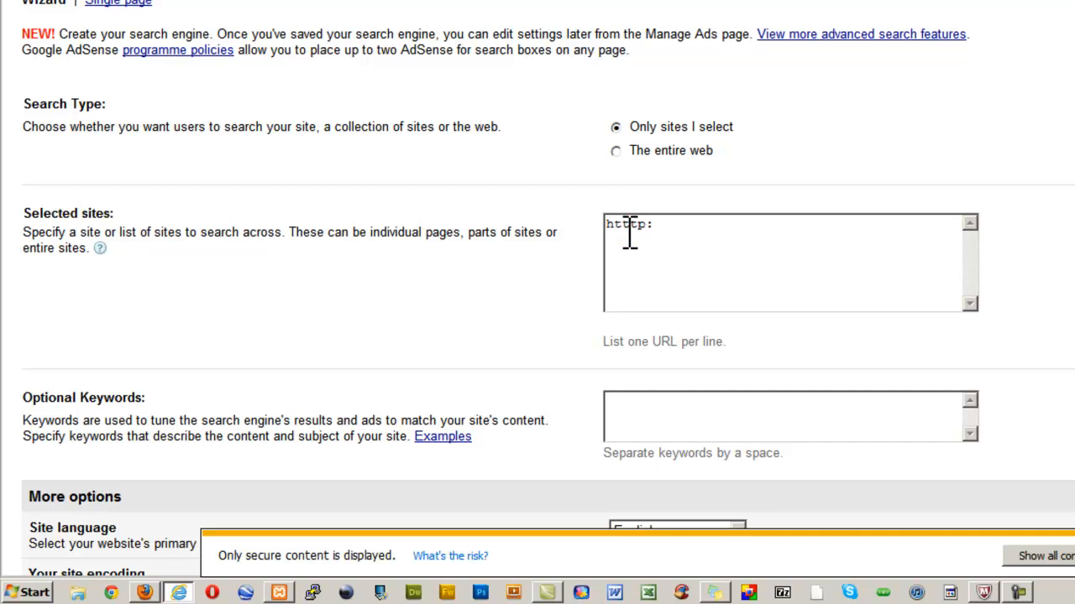
type("://a")
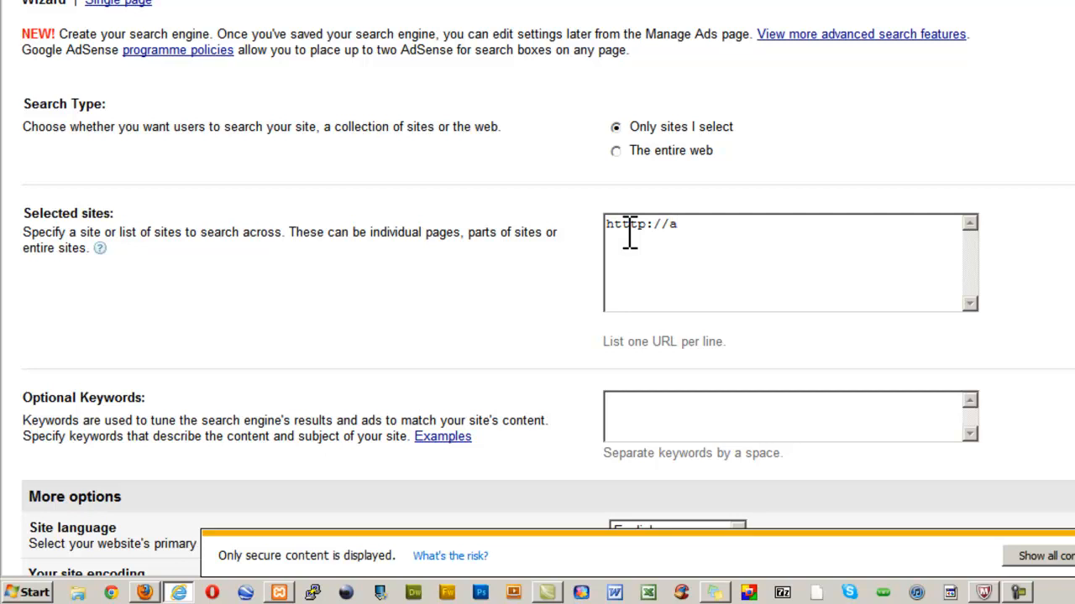
type("thor")
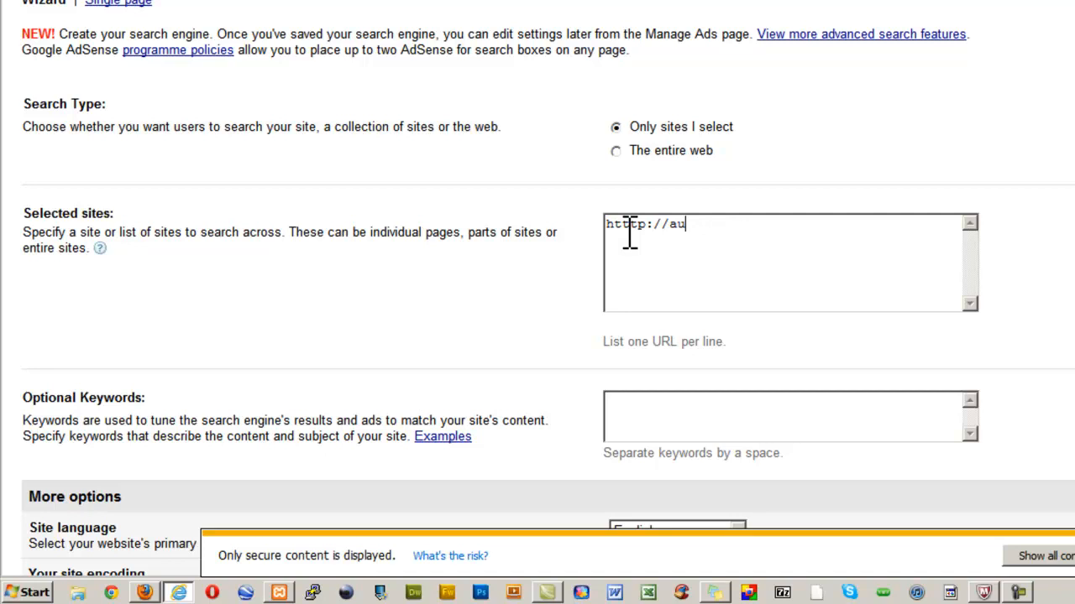
type("t")
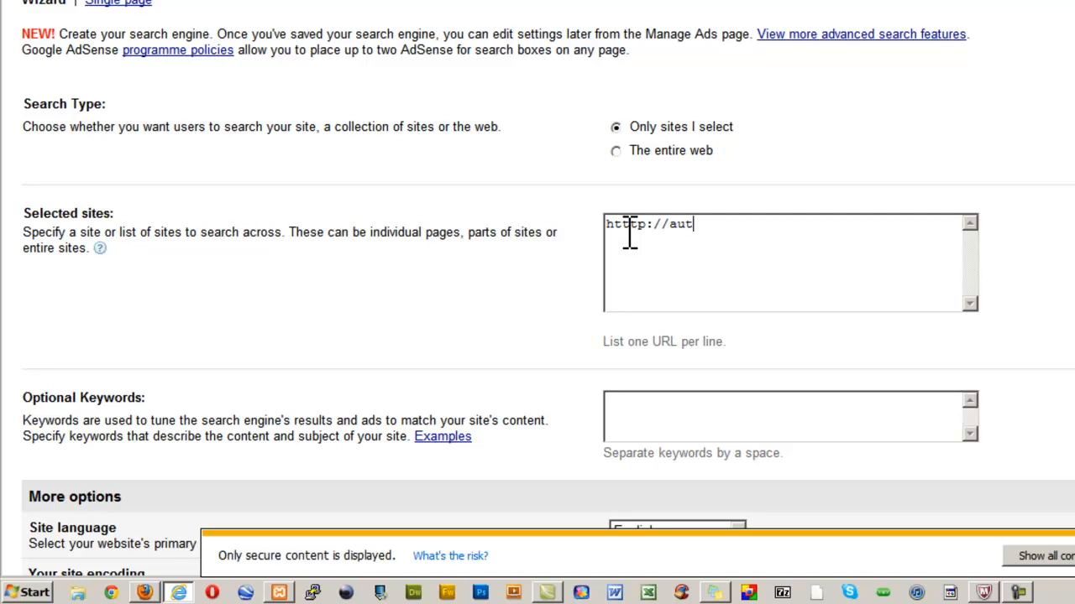
type("hority")
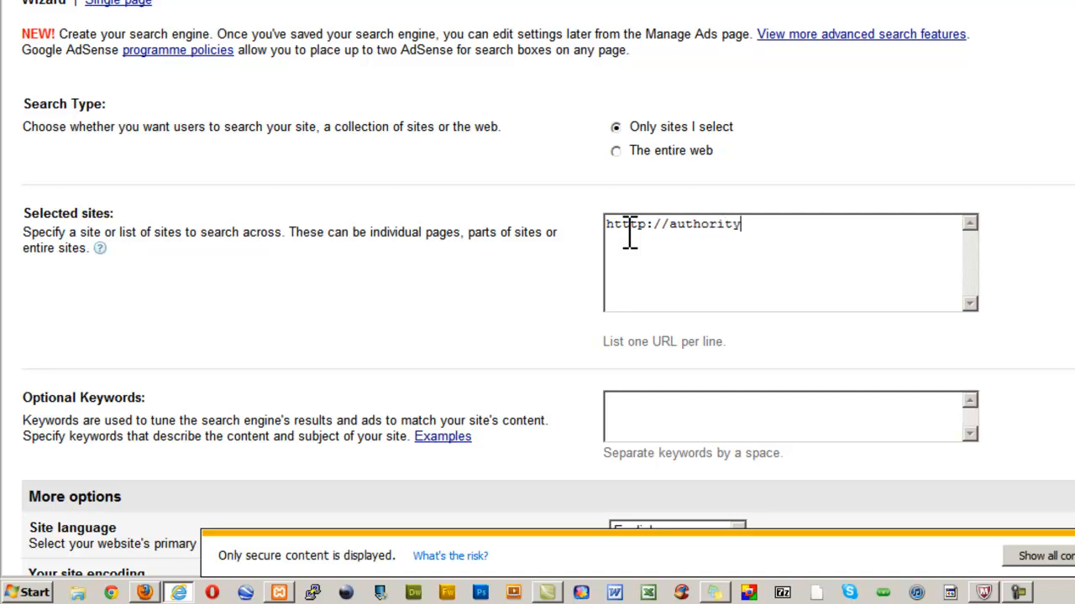
type("auto")
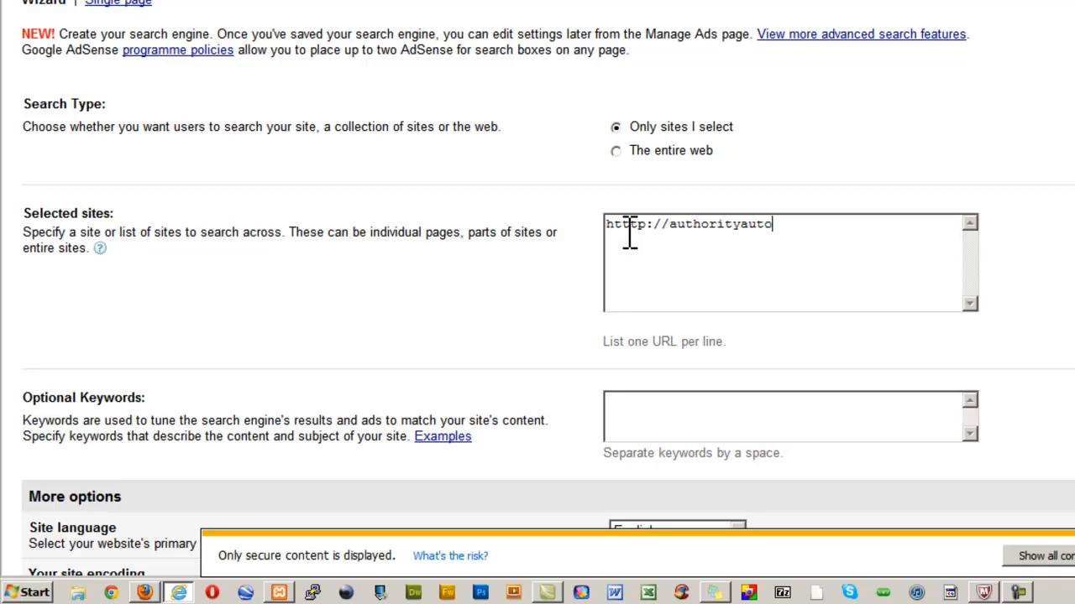
type("blog.com")
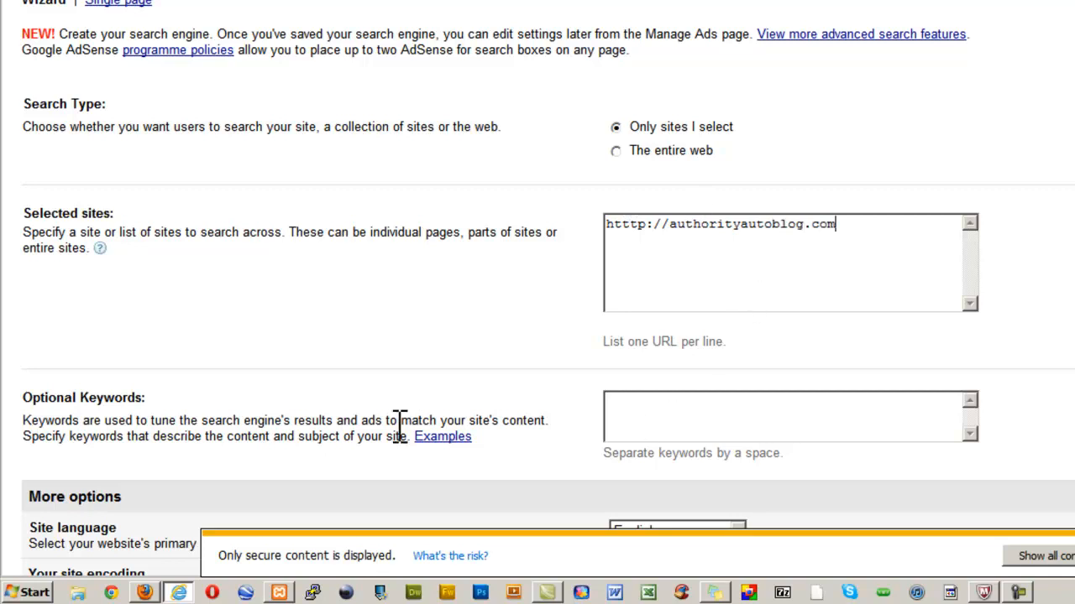
Turn off SafeSearch for the search results.
scroll("down", 3)
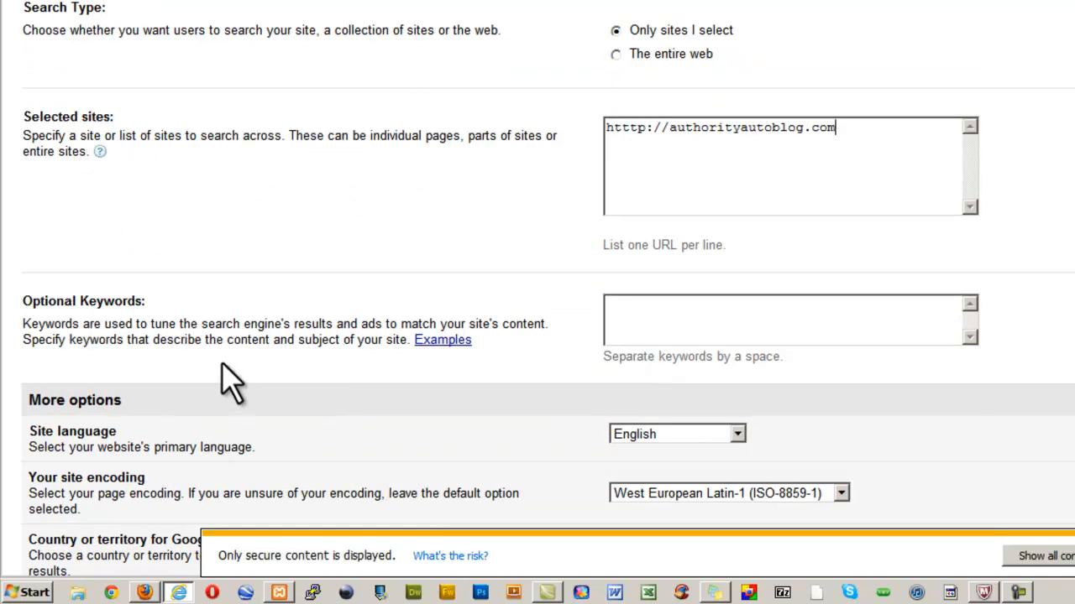
scroll("down", 3)
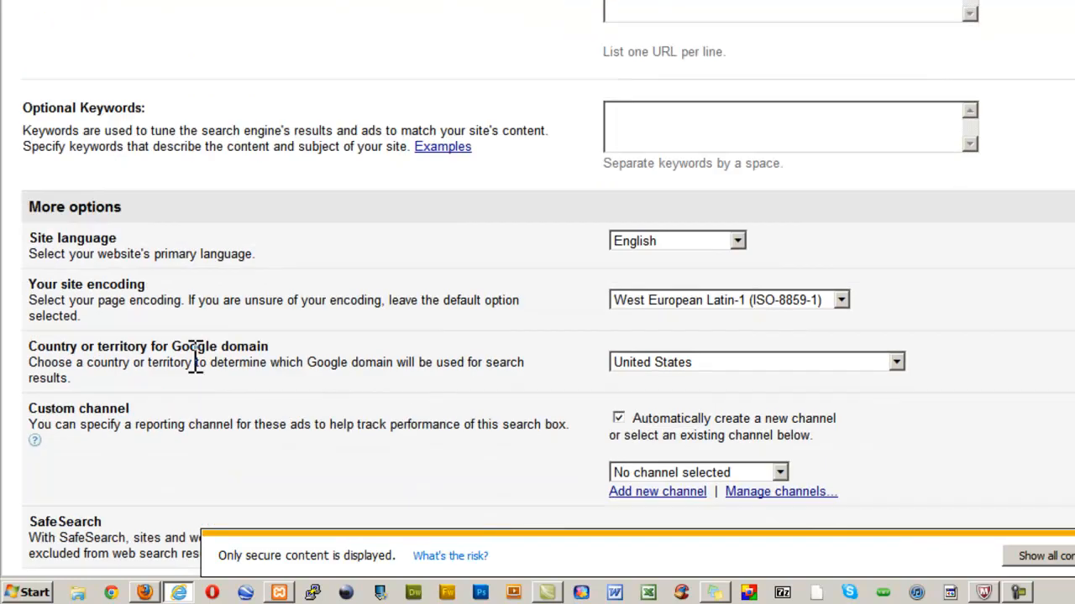
mouse_move(598, 328)
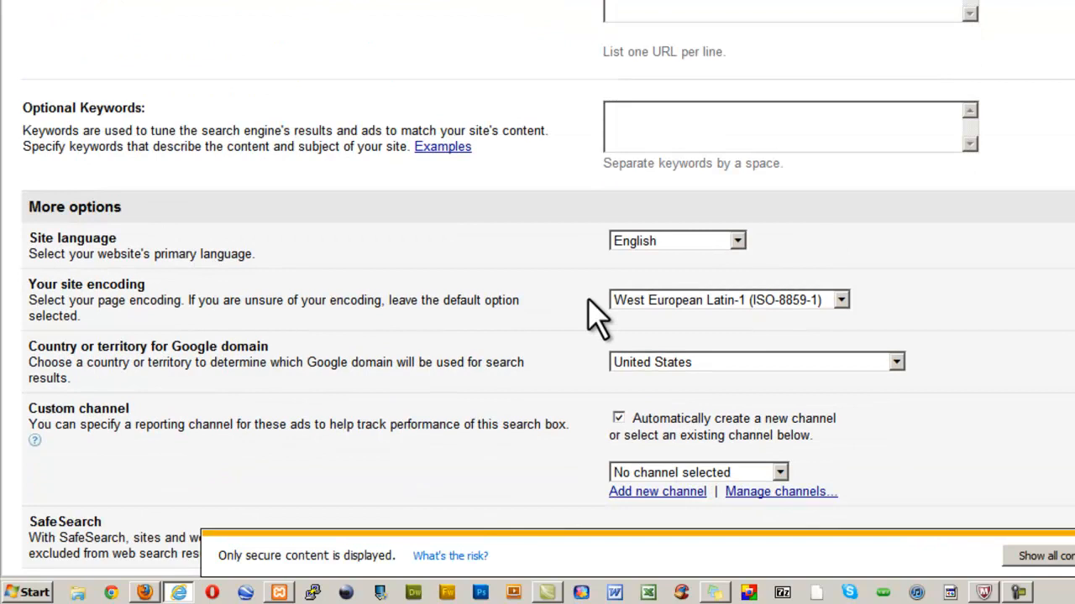
scroll("down", 3)
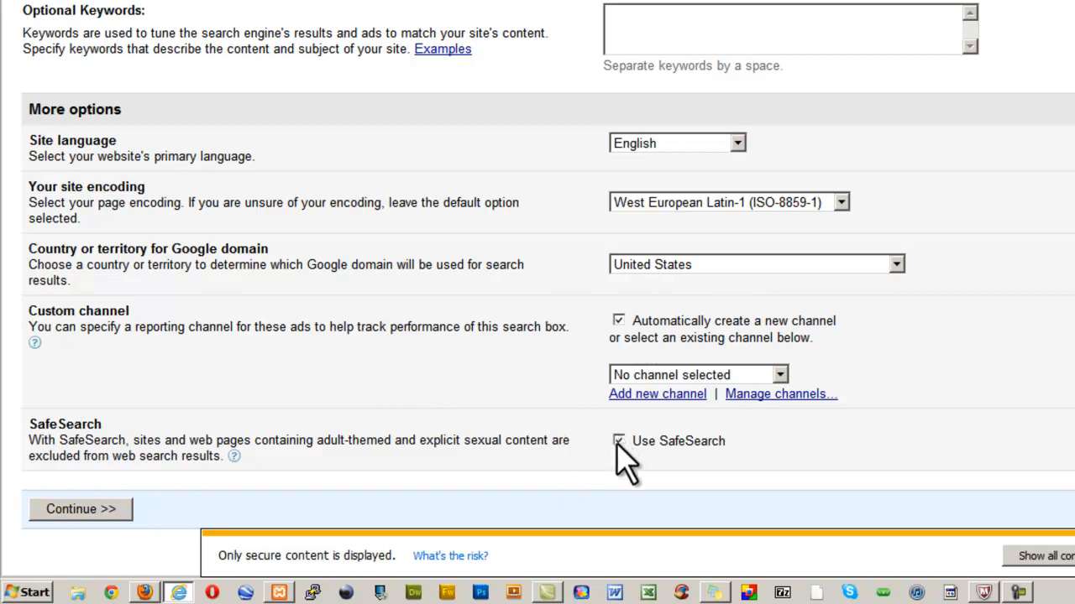
left_click(620, 440)
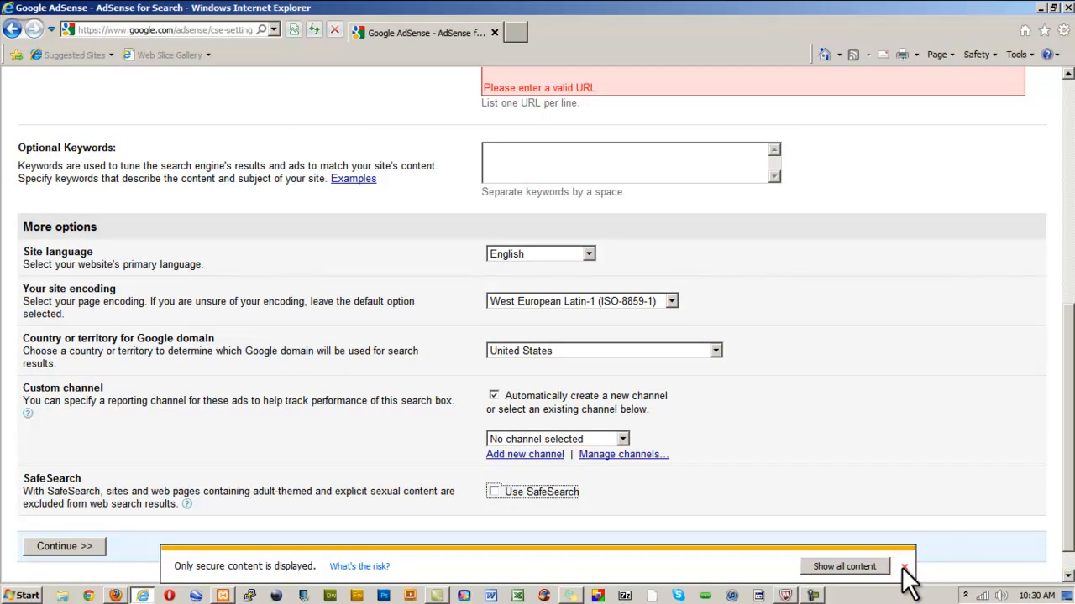
left_click(902, 566)
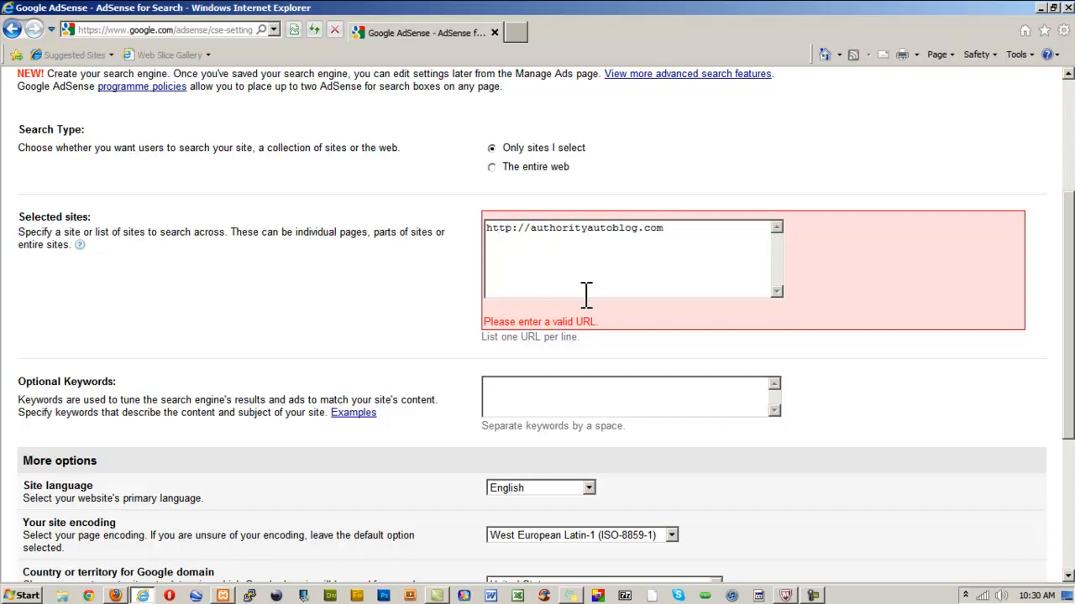
scroll("down", 3)
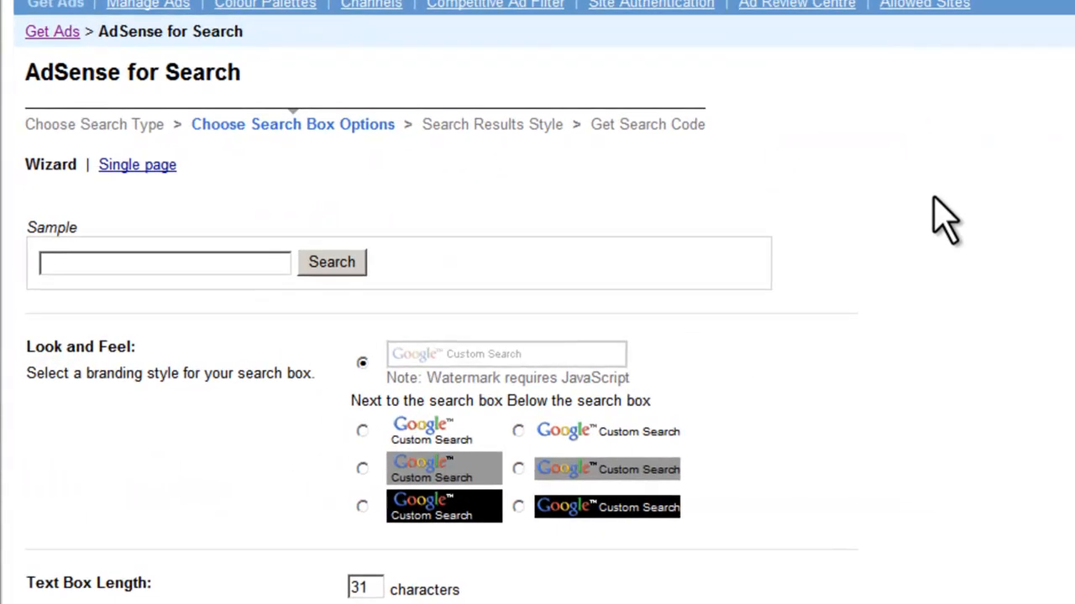
Set the text box length to 19 characters and advance to the results style step.
scroll("down", 3)
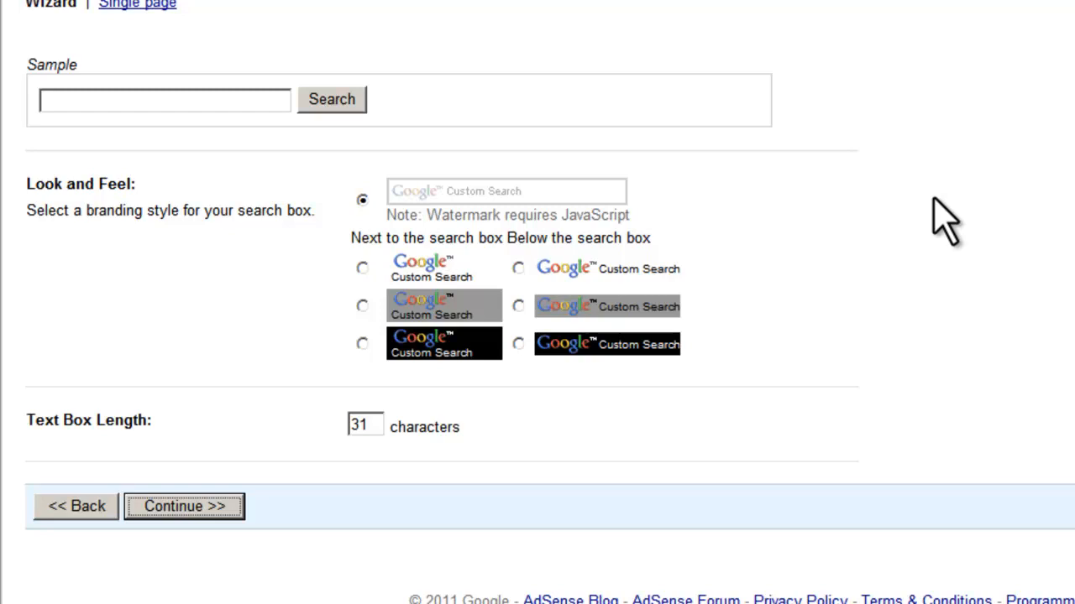
mouse_move(424, 206)
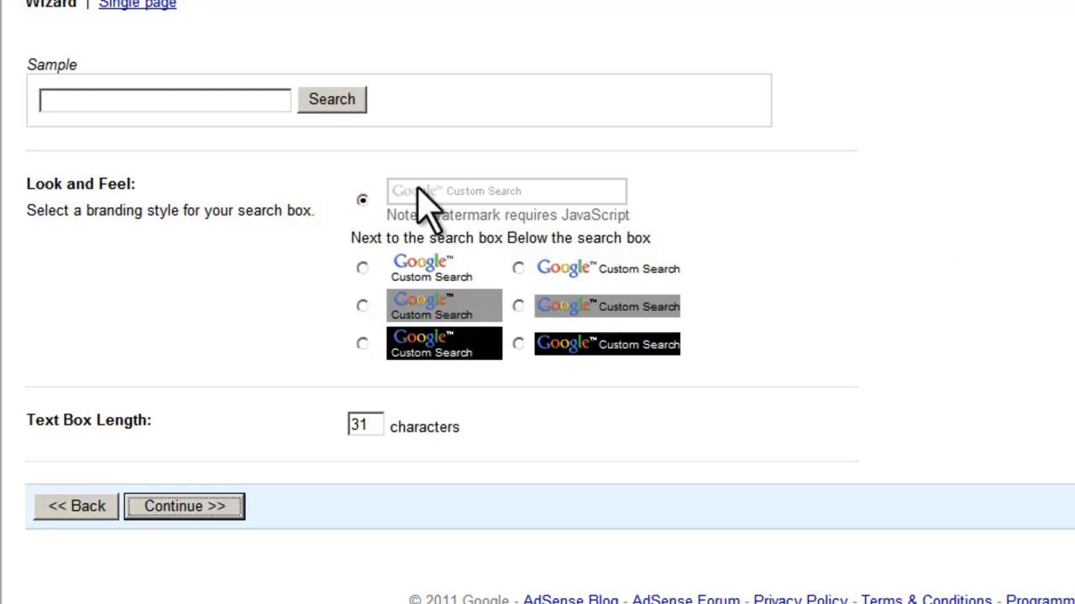
mouse_move(428, 214)
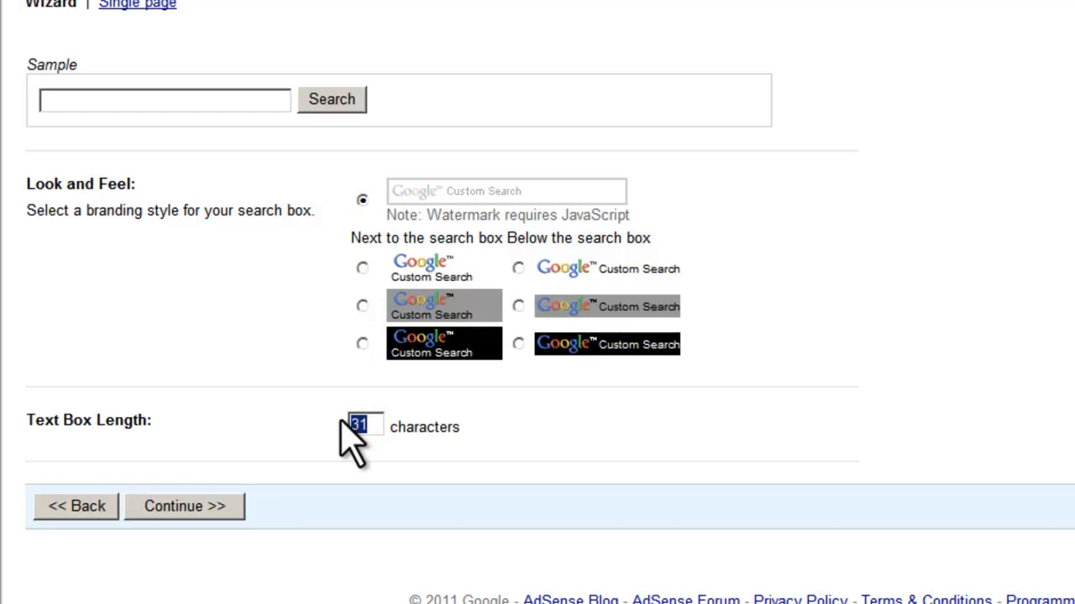
type("19")
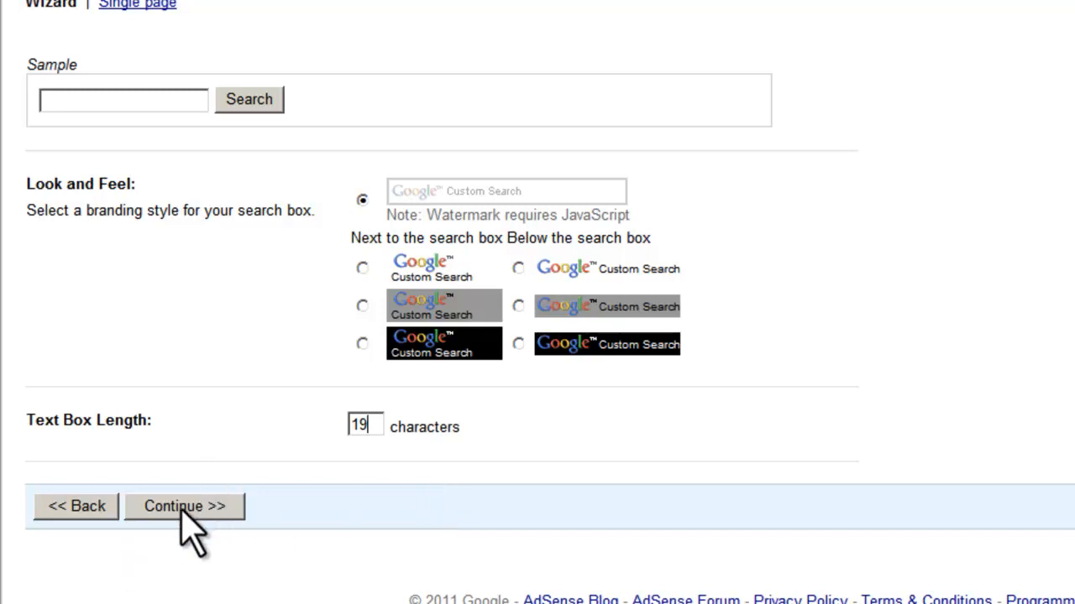
left_click(184, 506)
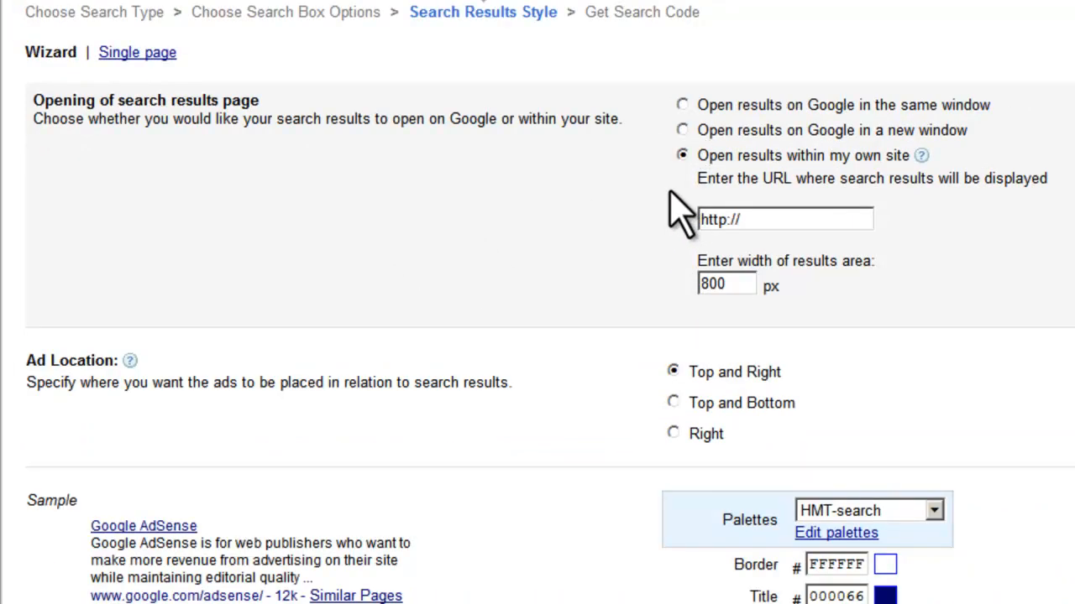
mouse_move(663, 114)
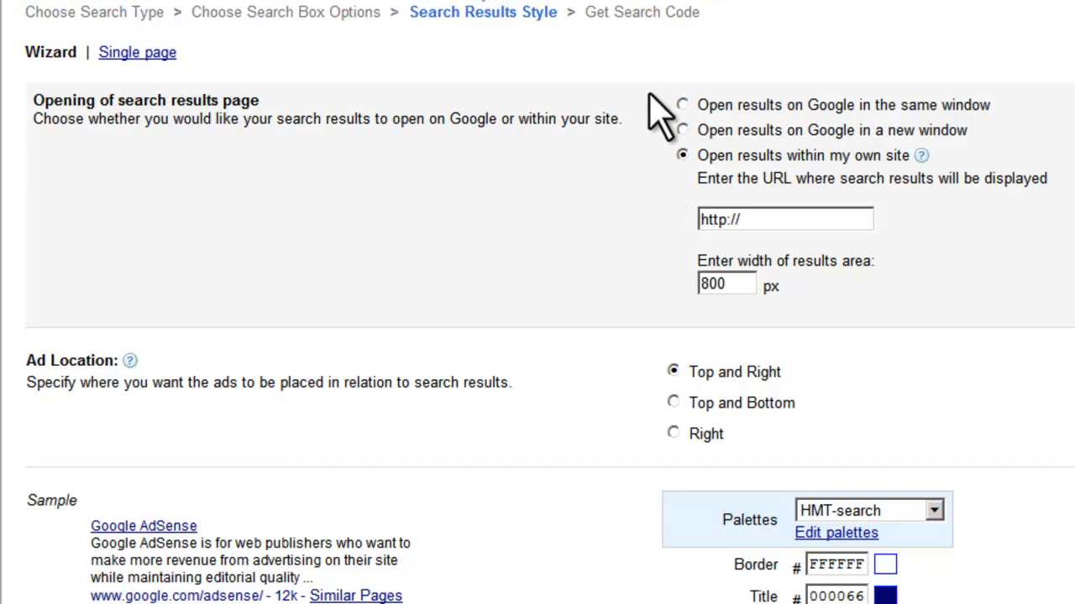
mouse_move(806, 168)
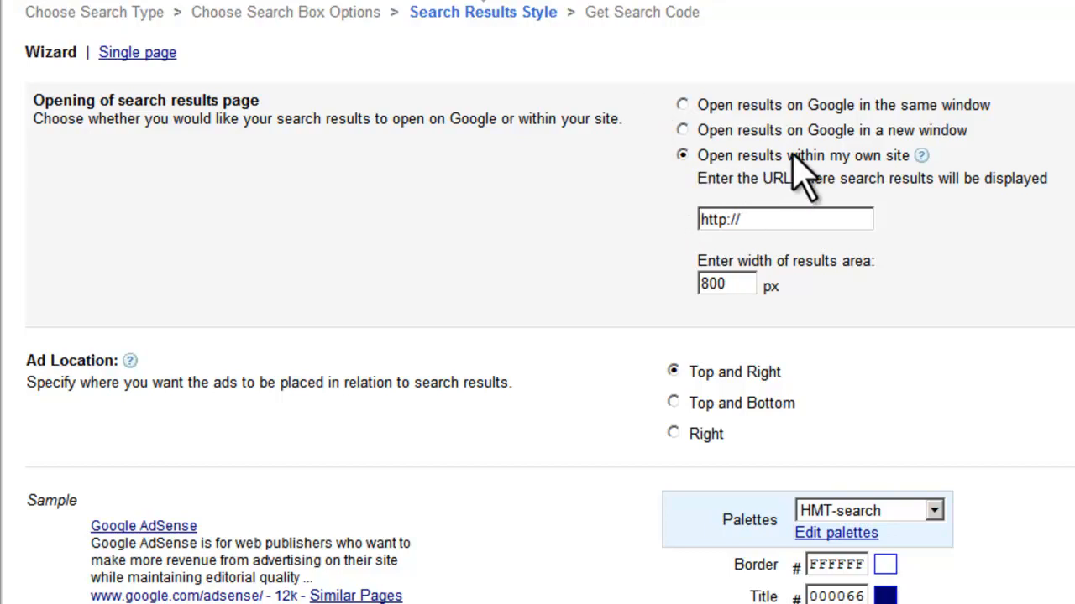
mouse_move(831, 223)
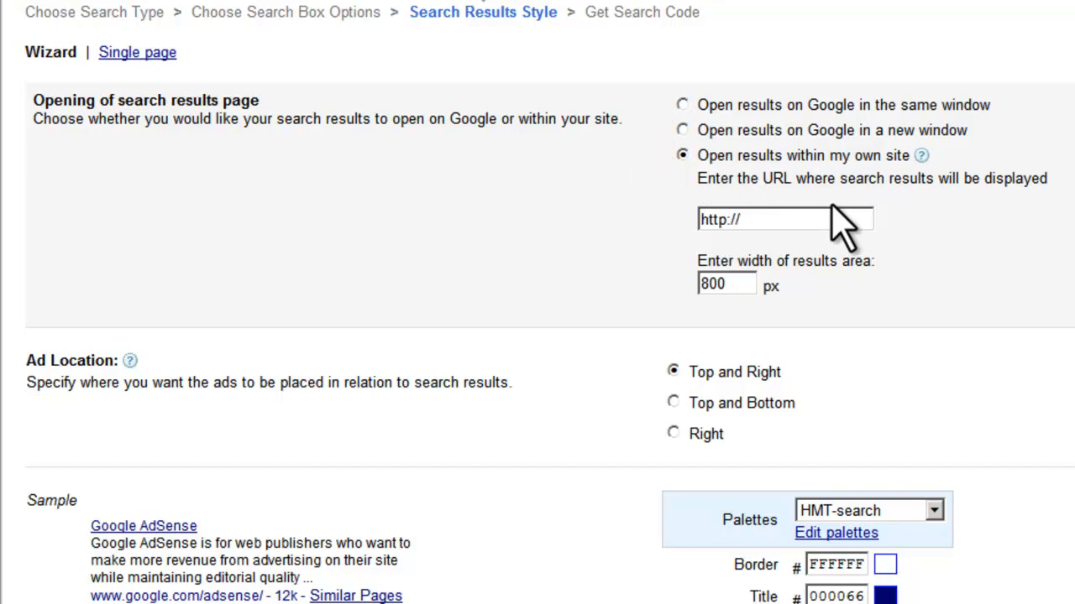
Point the results page address to authorityautoblog.com/google-results.
left_click(761, 219)
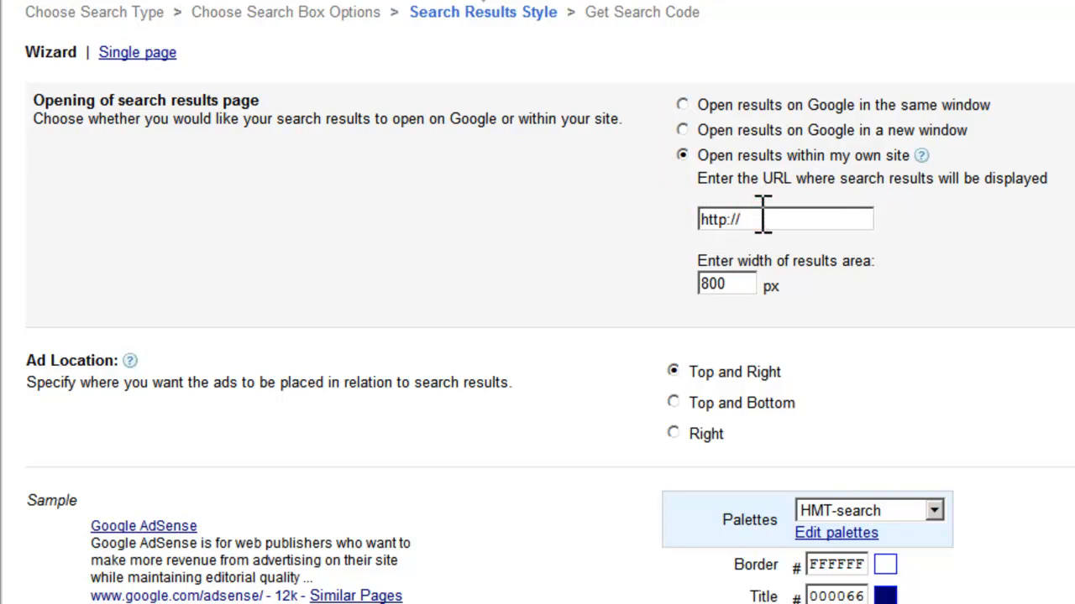
type("authorityau")
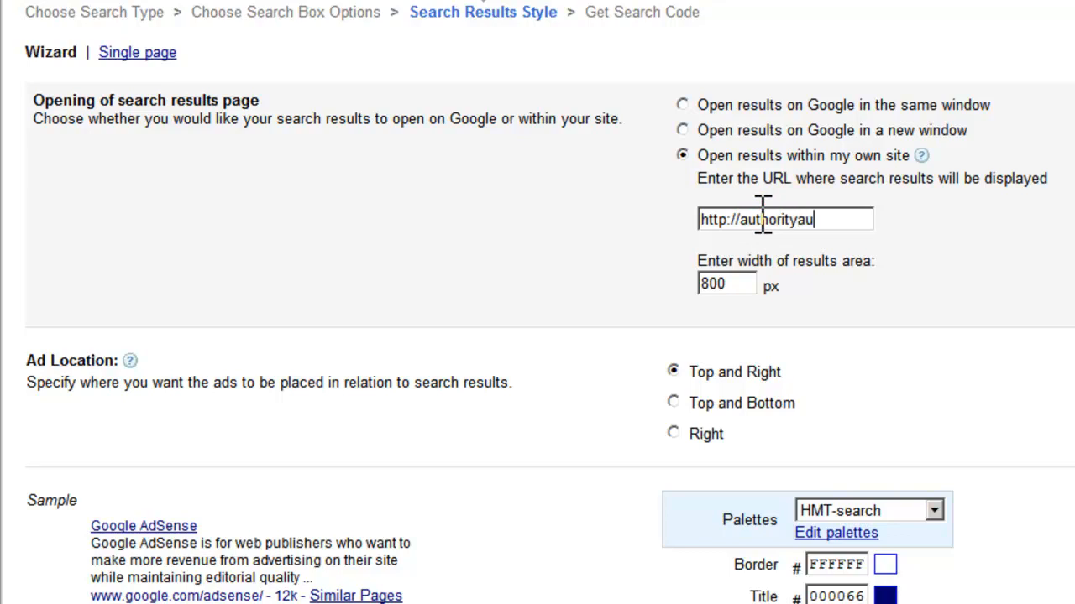
type("toblog")
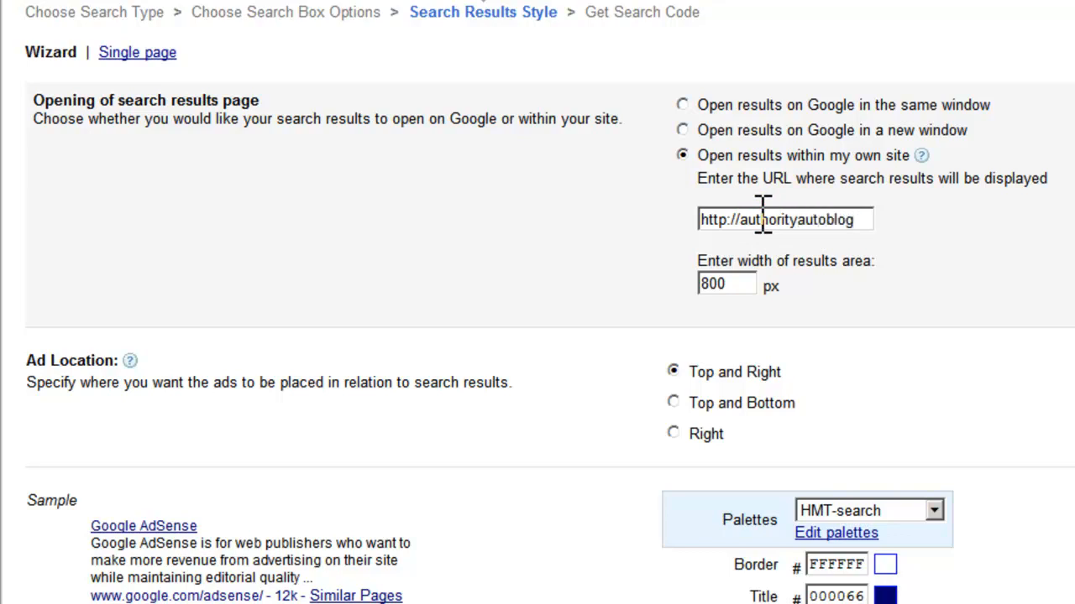
type(".com/")
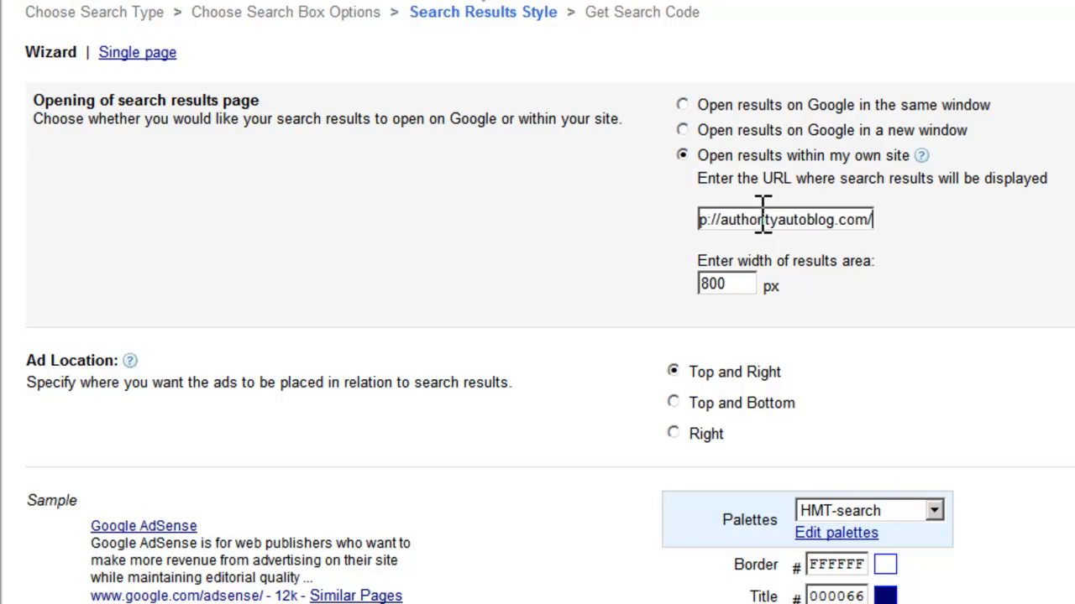
type("/google-results")
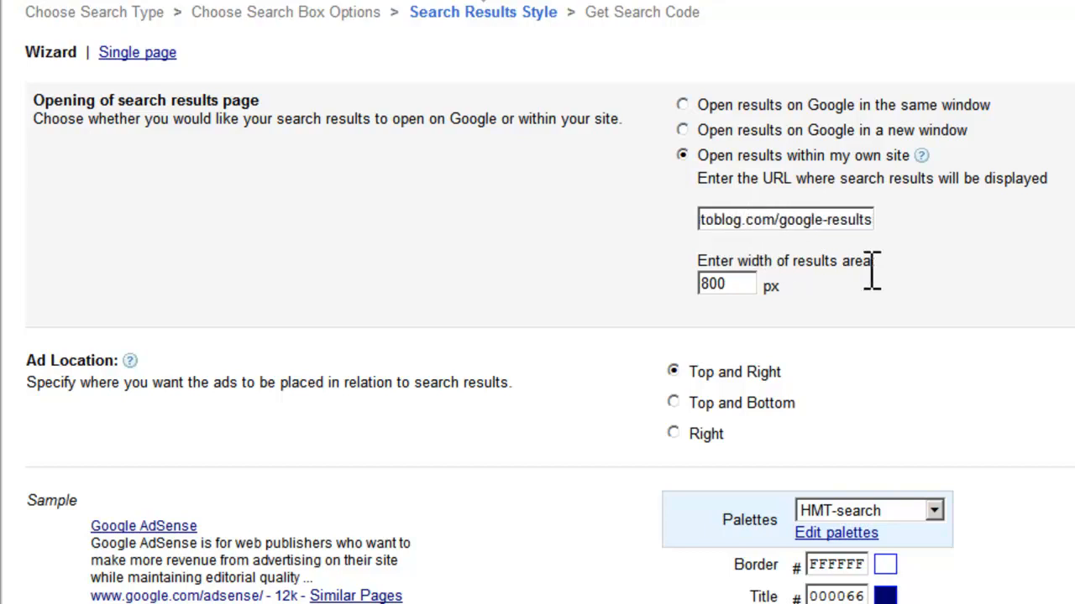
Set the results width to 950 px with ads on the right, then continue.
double_click(718, 284)
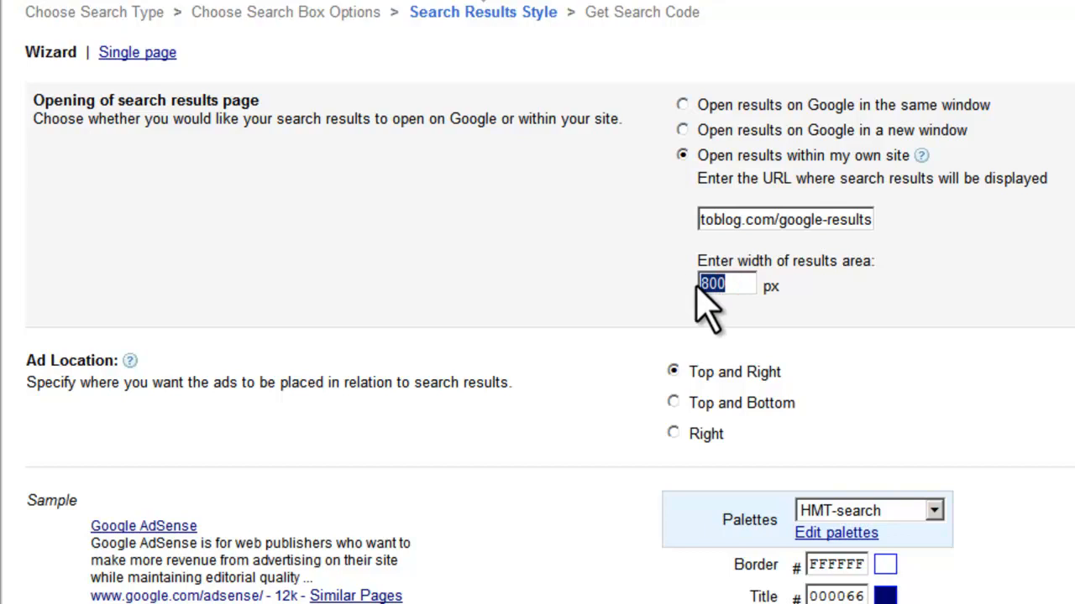
type("950")
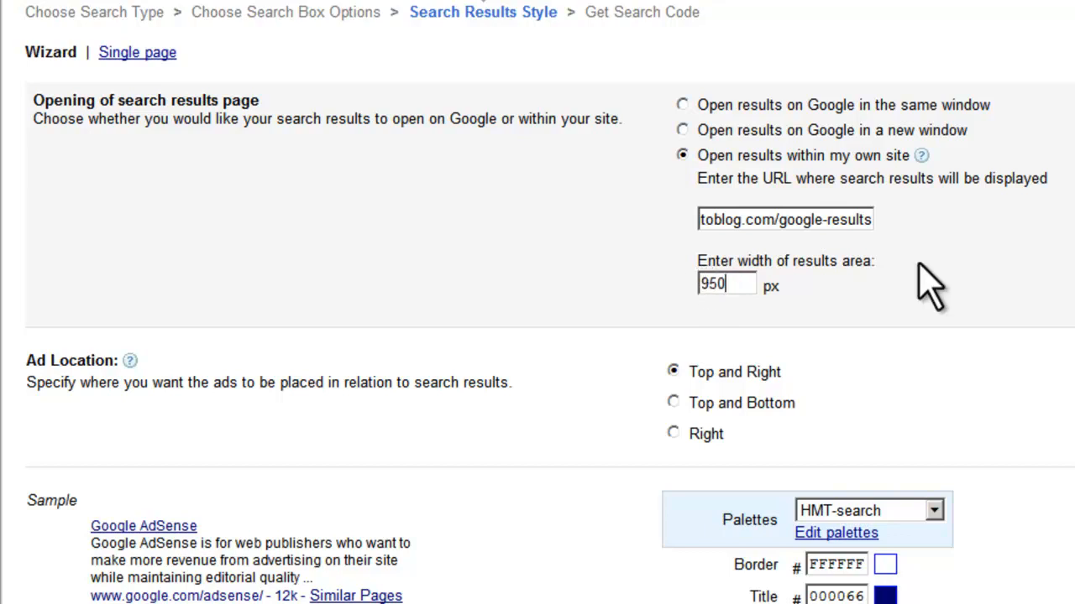
scroll("down", 3)
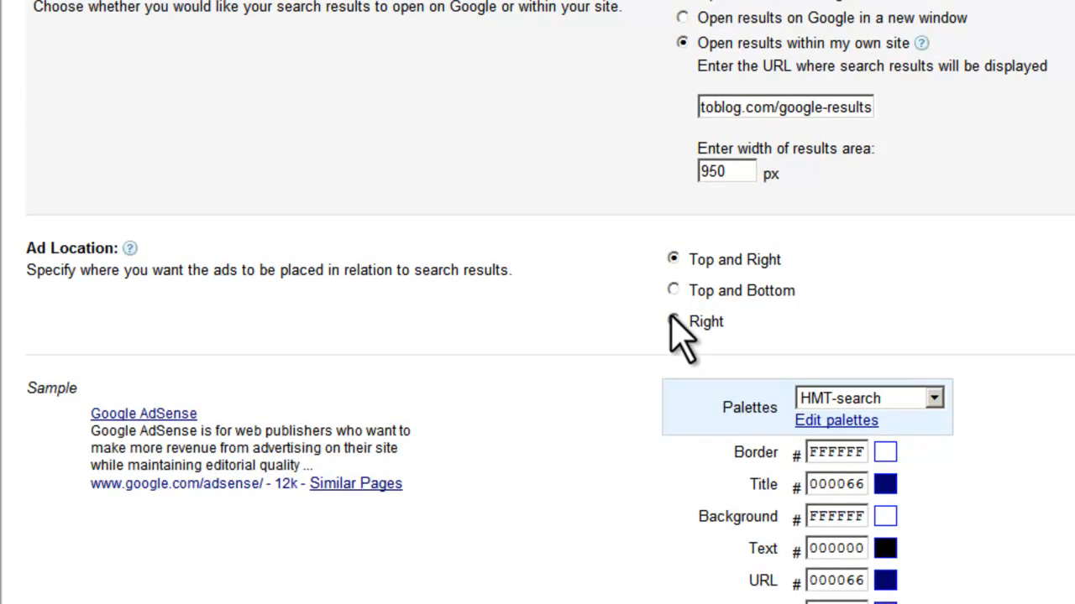
left_click(673, 321)
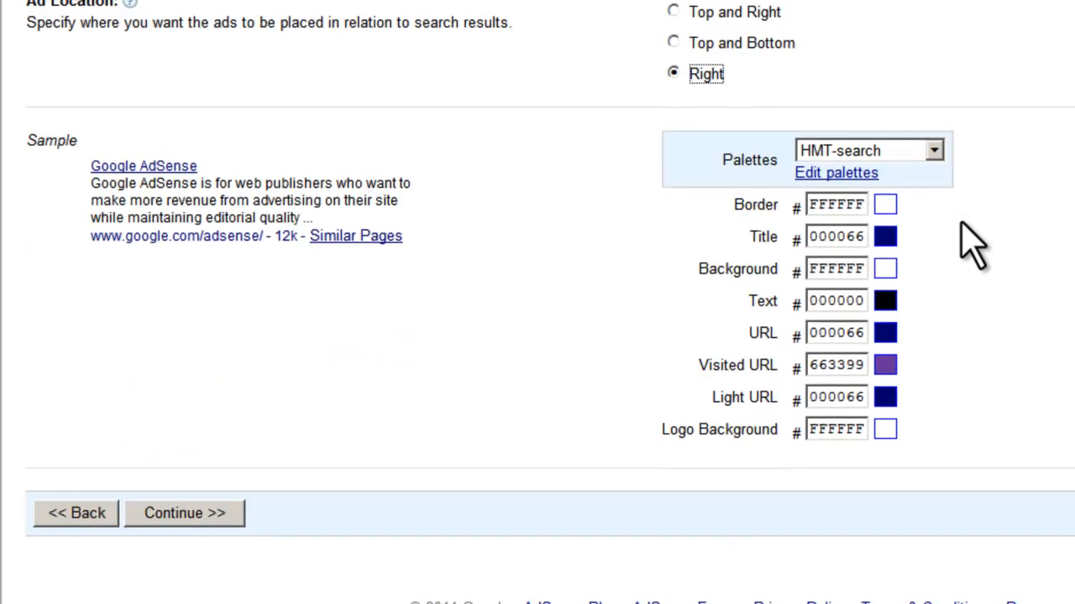
scroll("down", 3)
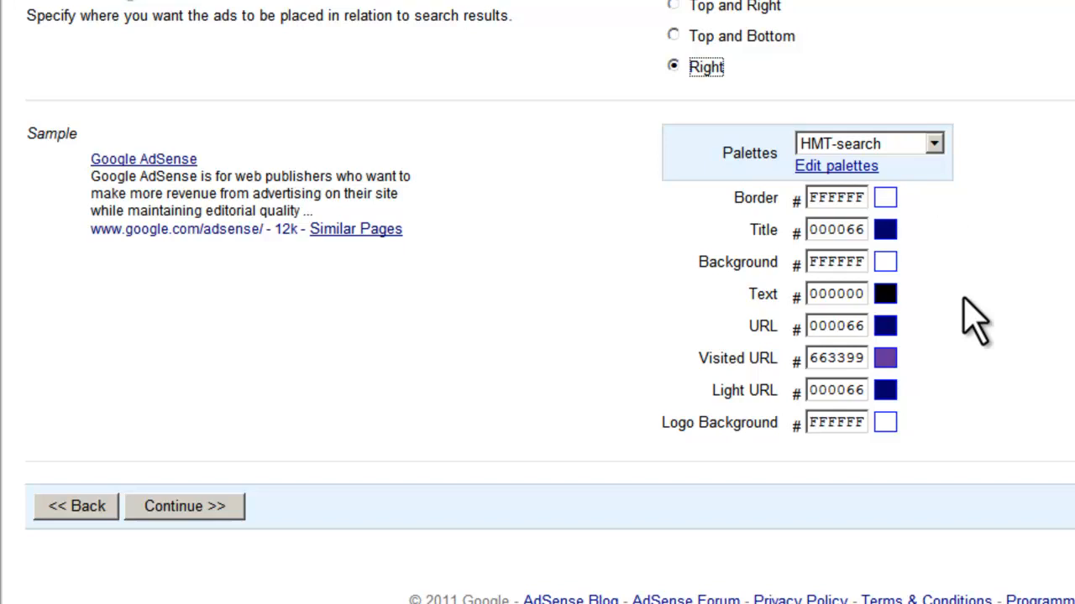
mouse_move(621, 277)
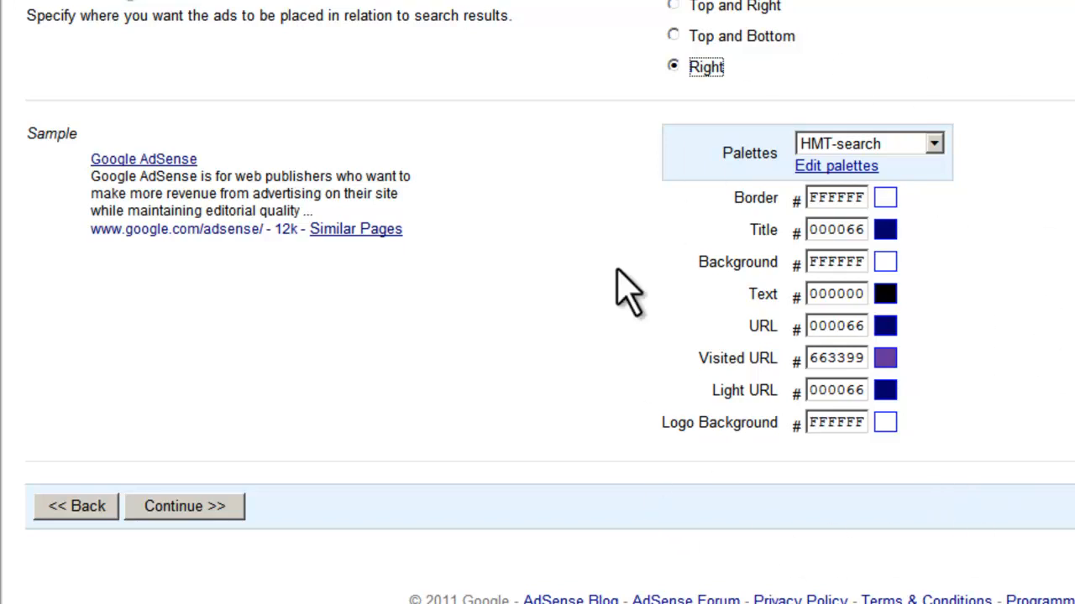
mouse_move(428, 399)
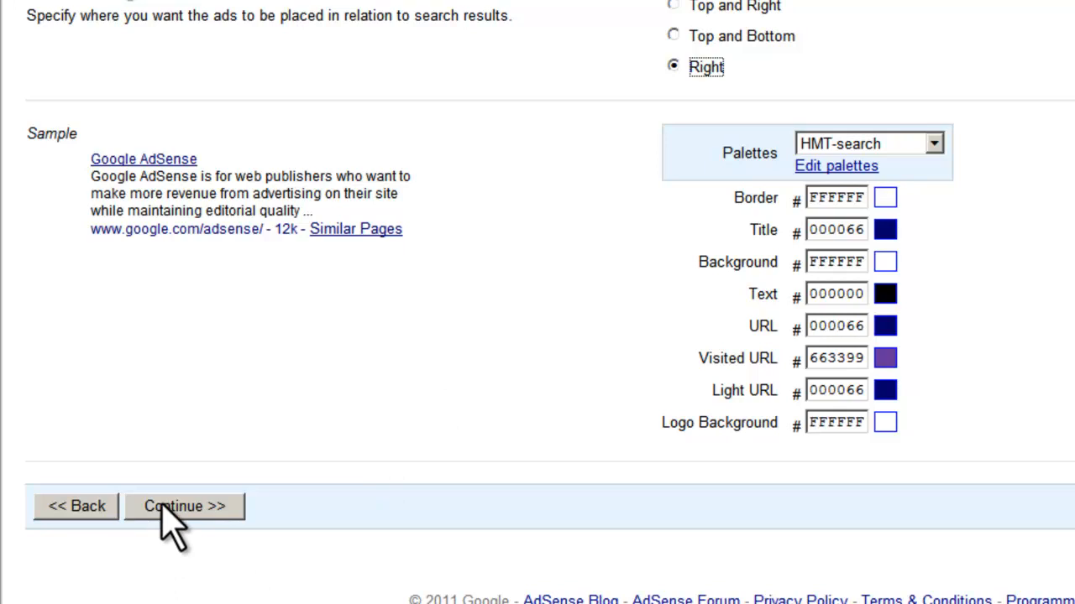
left_click(183, 506)
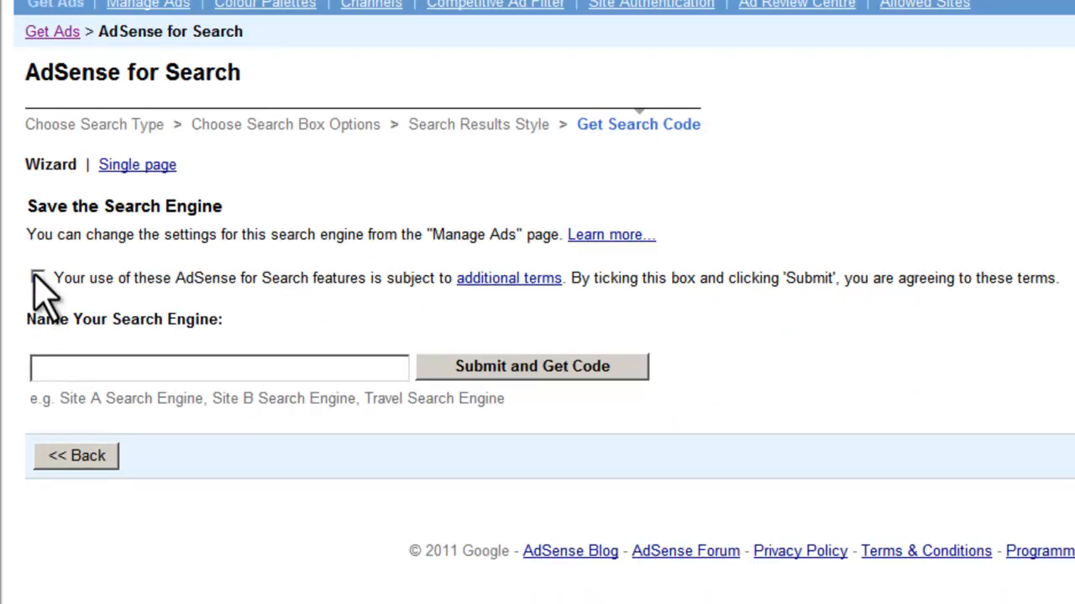
Accept the search terms, name the engine 'aablog', and submit to get the code.
left_click(38, 278)
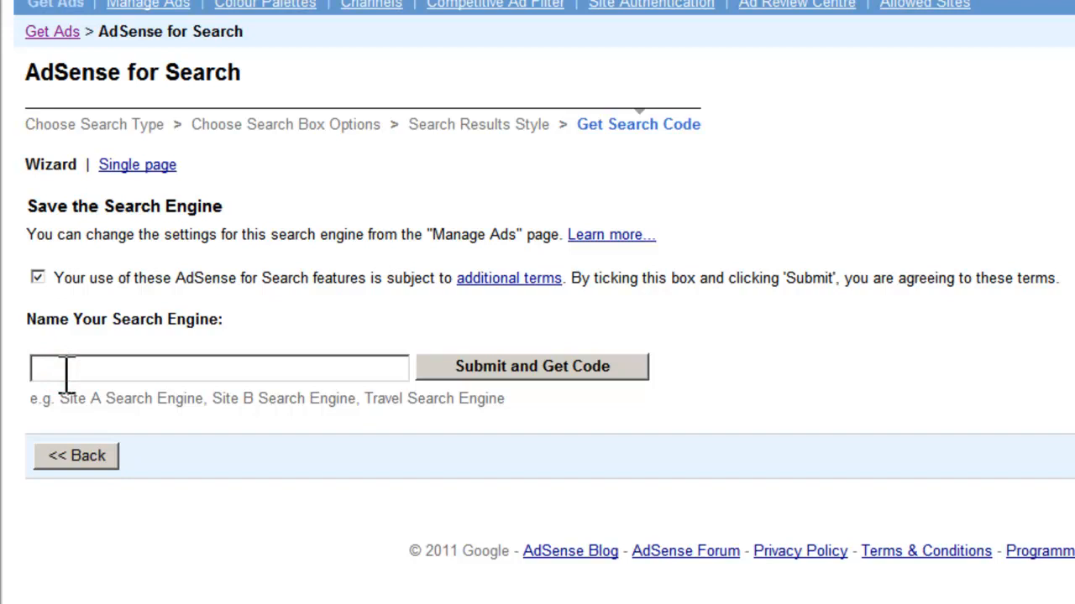
type("aablog")
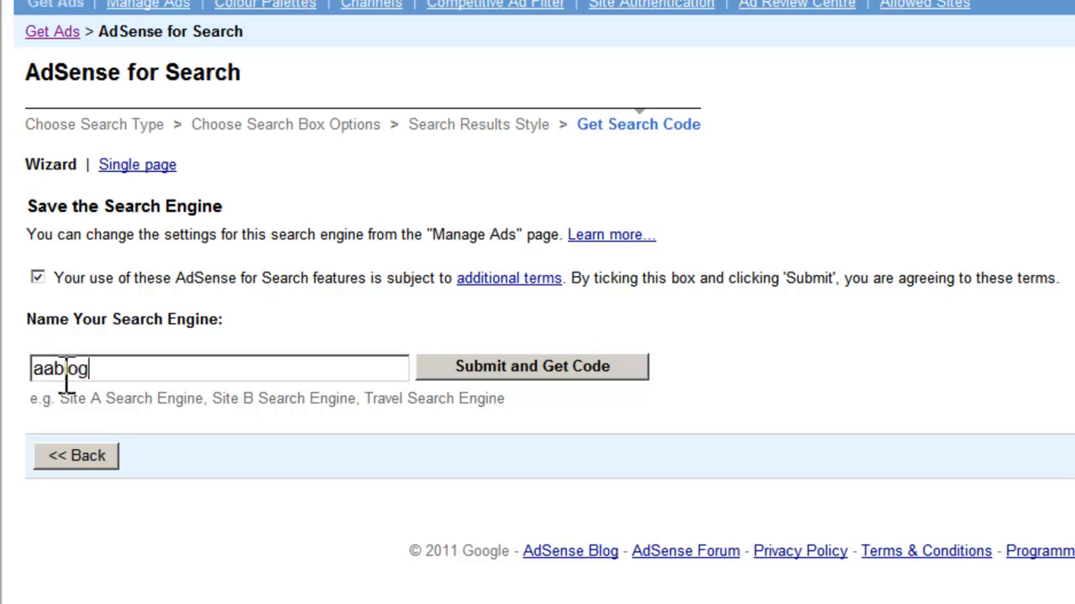
mouse_move(545, 385)
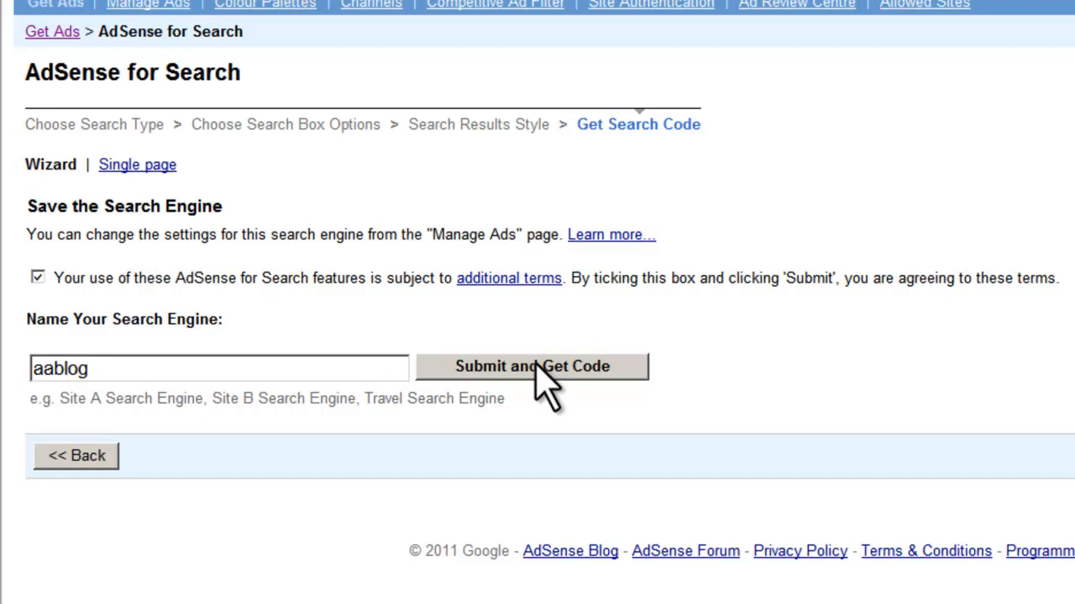
left_click(533, 367)
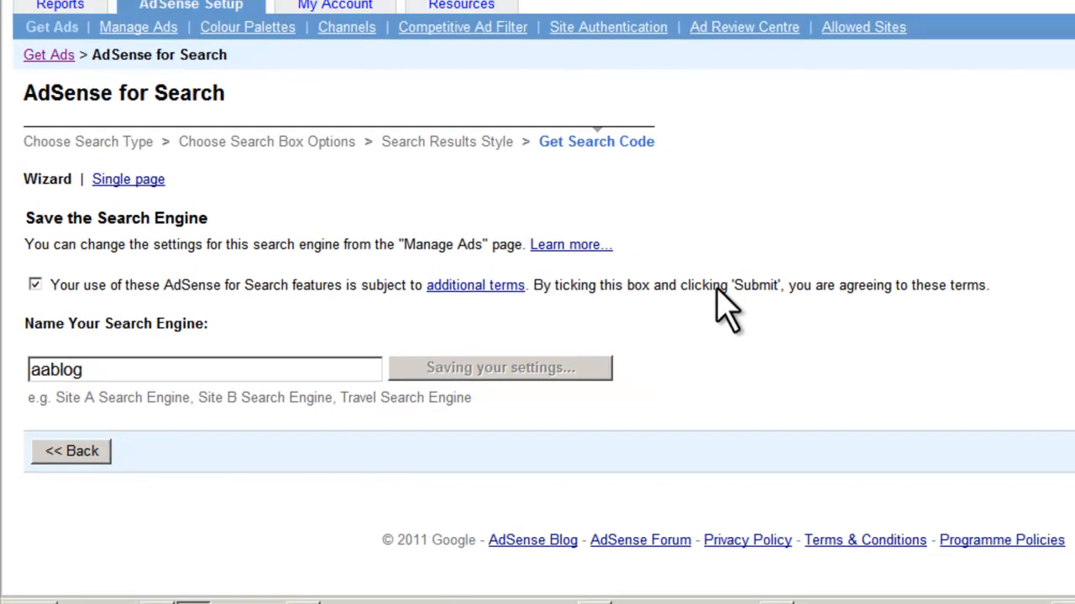
left_click(499, 368)
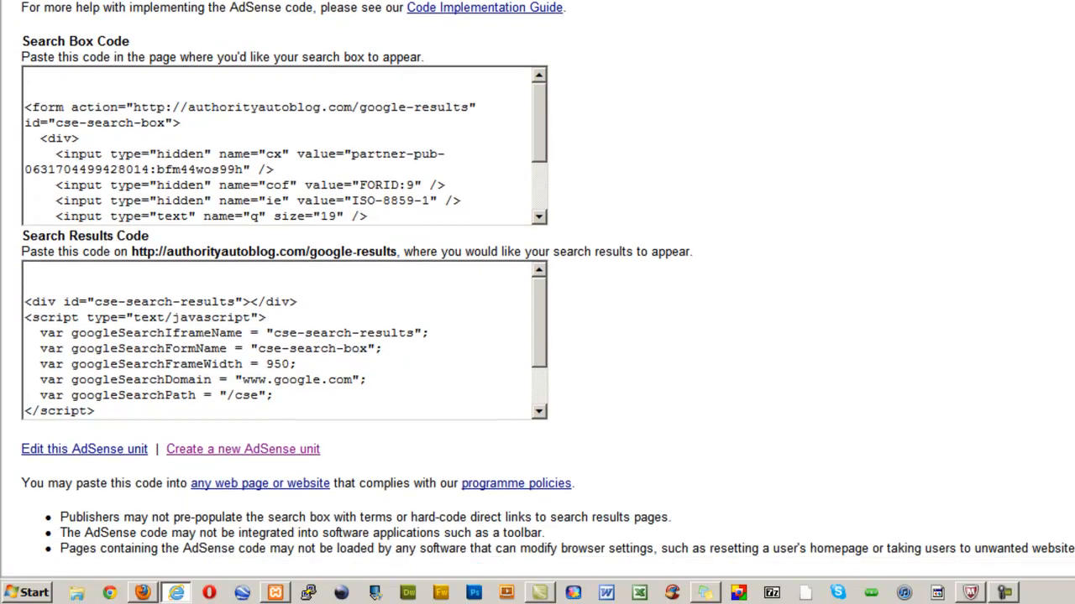
Scroll down to the aablog Search Box Code.
scroll("down", 3)
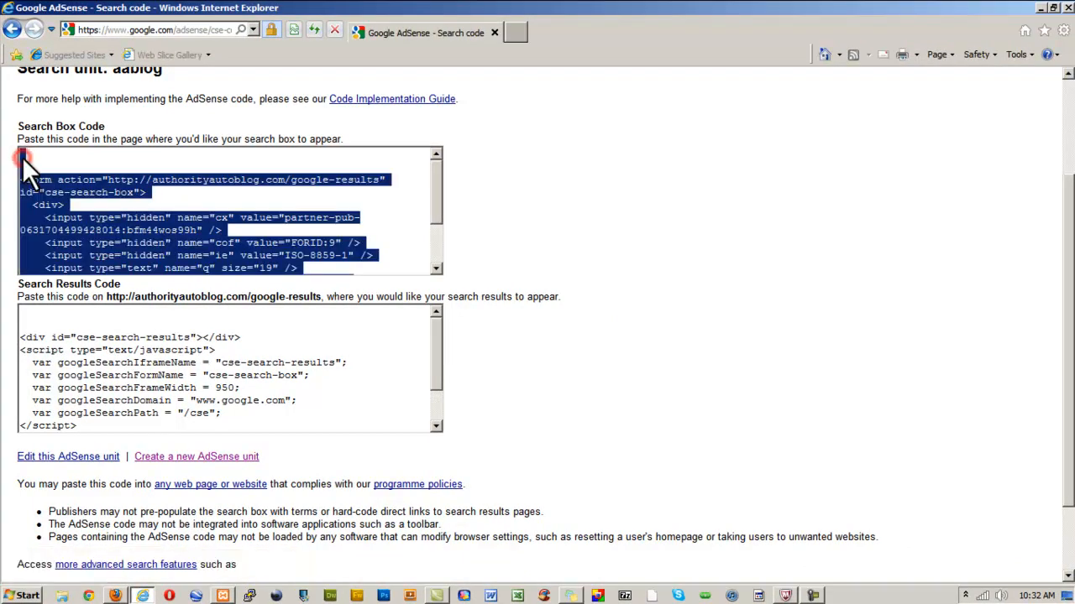
mouse_move(147, 231)
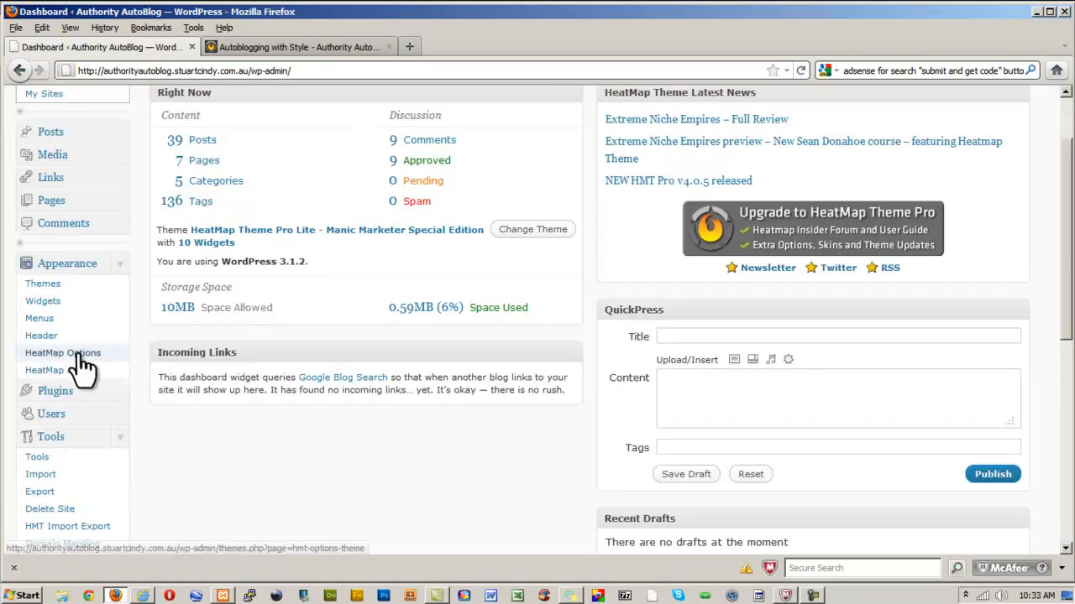
Open Appearance > HeatMap Options and jump to the Google settings section.
left_click(62, 353)
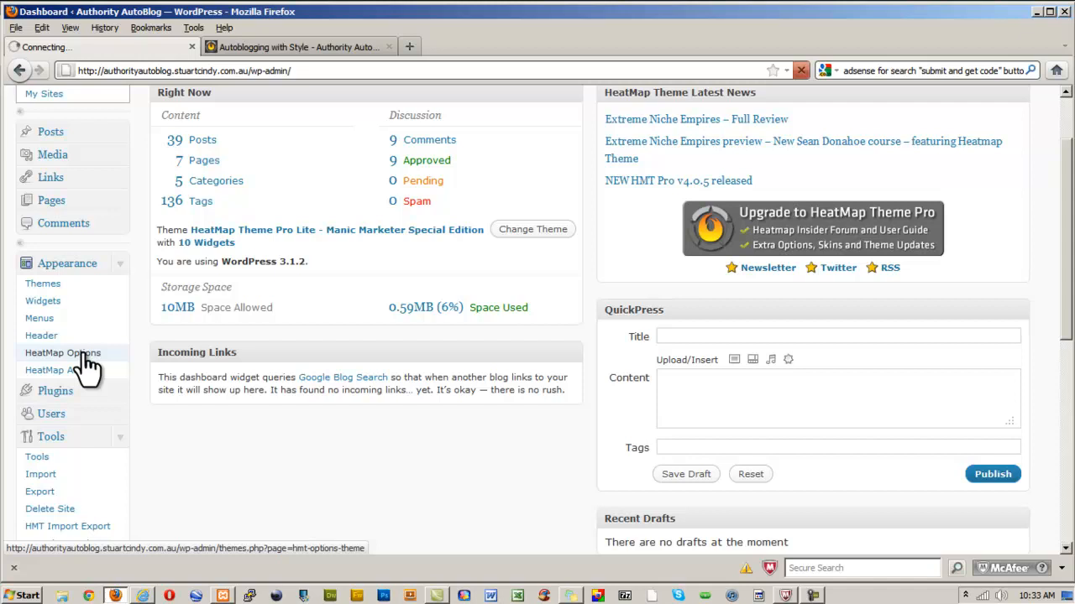
left_click(62, 353)
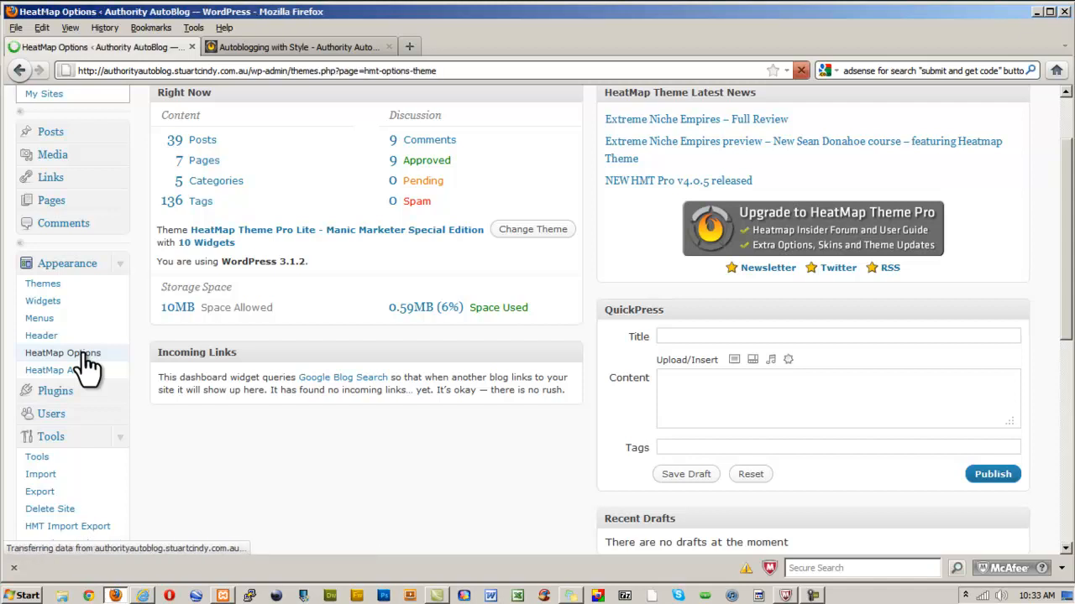
left_click(63, 353)
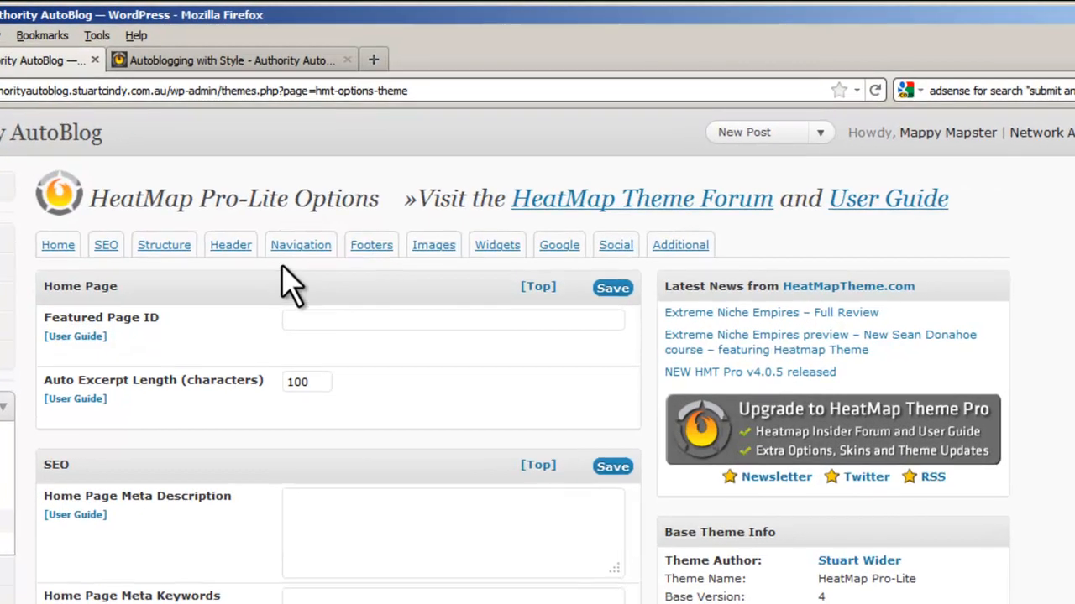
mouse_move(559, 252)
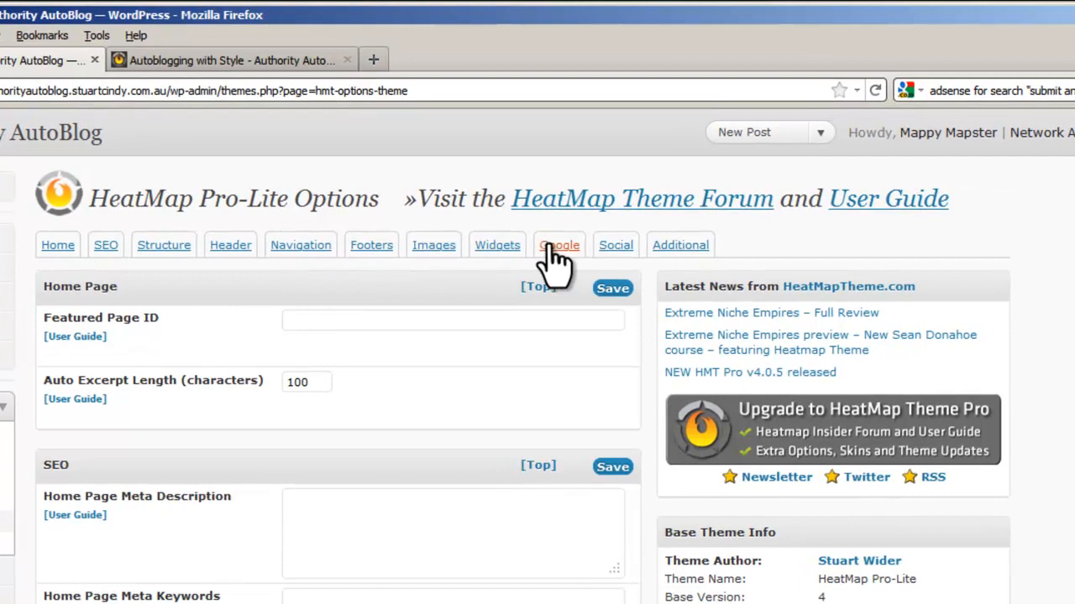
left_click(560, 245)
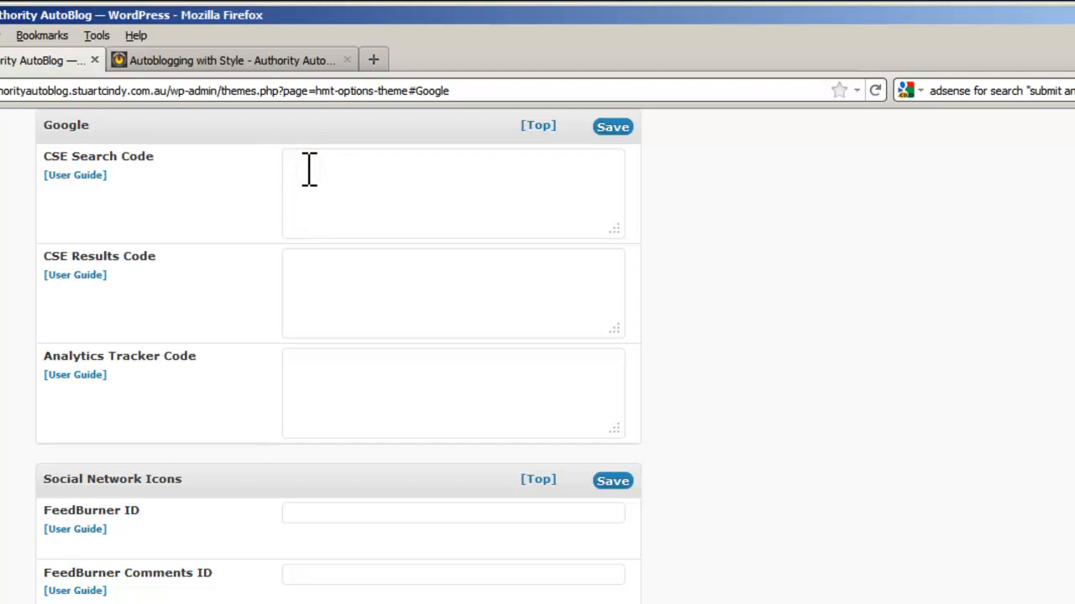
Paste the AdSense search box and results code into the CSE fields and save.
left_click(328, 176)
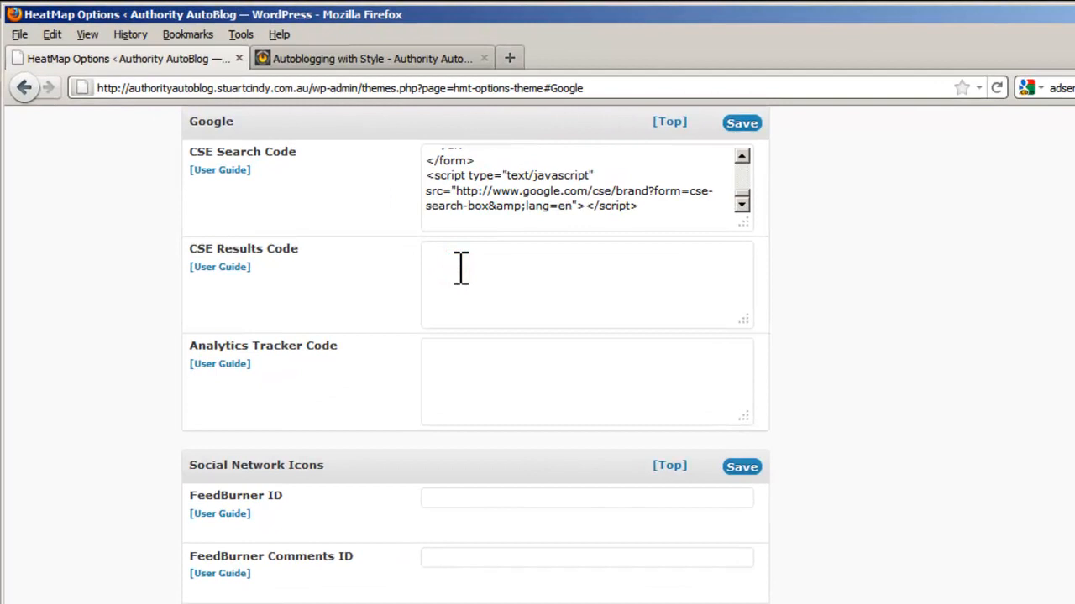
type("<script type=\"text/javascript\" src=\"http://www.google.com/afsonline/show_afs_search.js\"></script>")
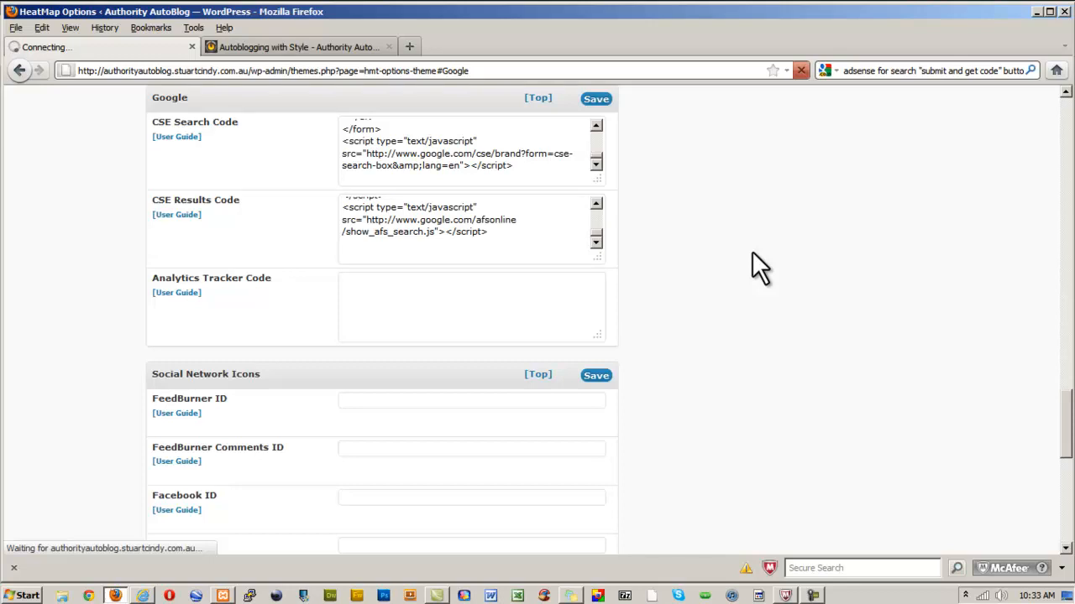
left_click(594, 98)
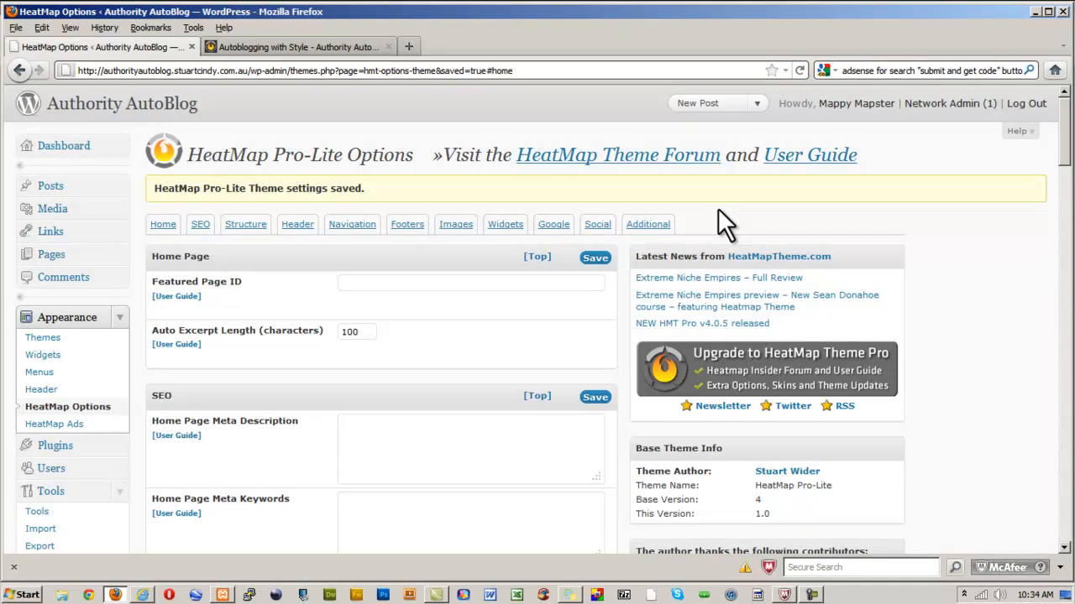
mouse_move(112, 333)
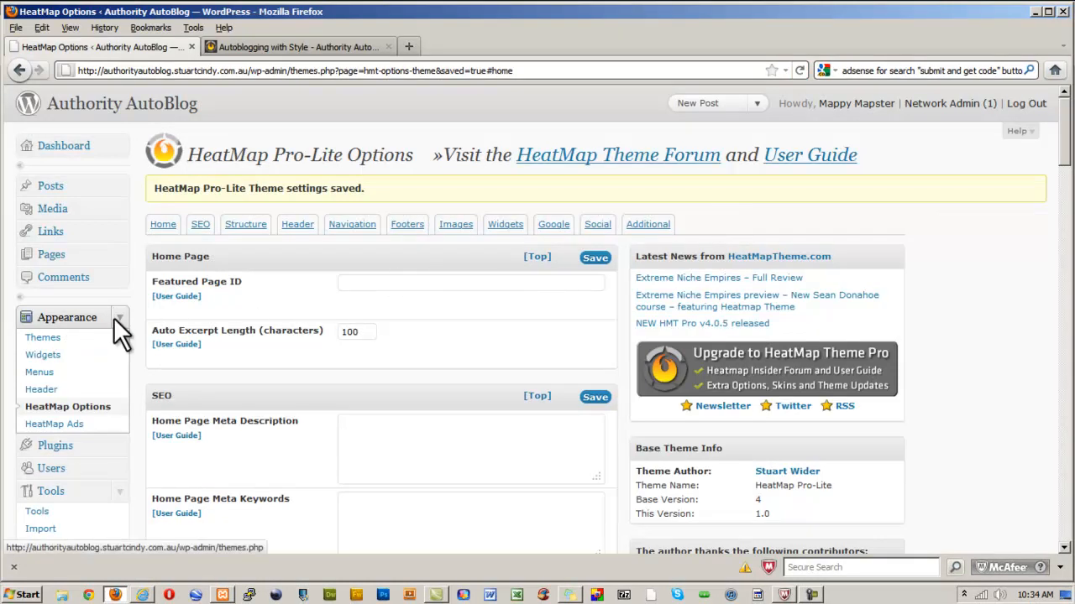
mouse_move(75, 255)
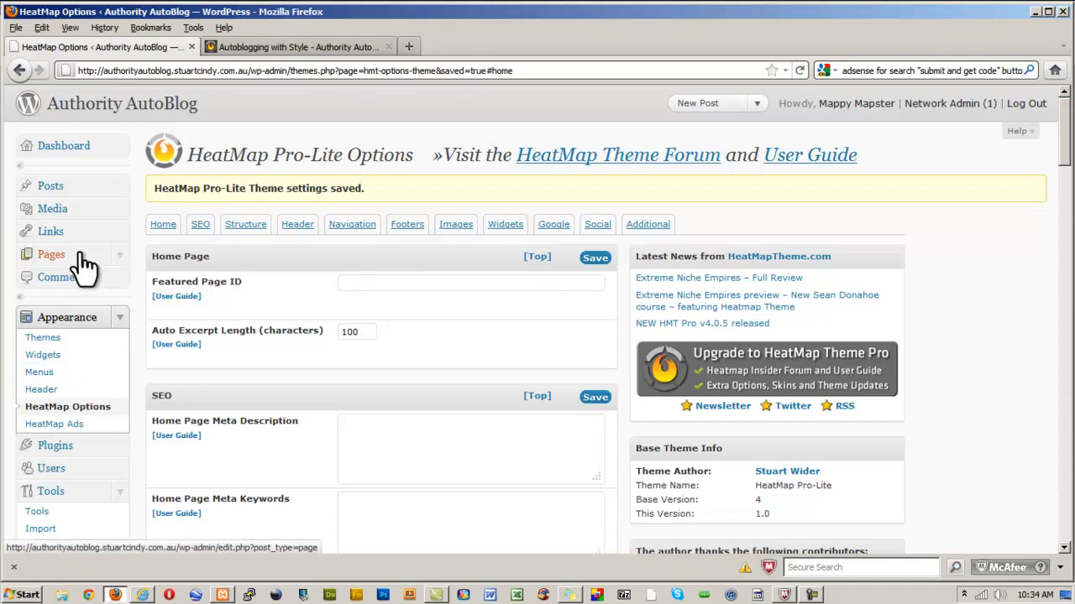
mouse_move(69, 263)
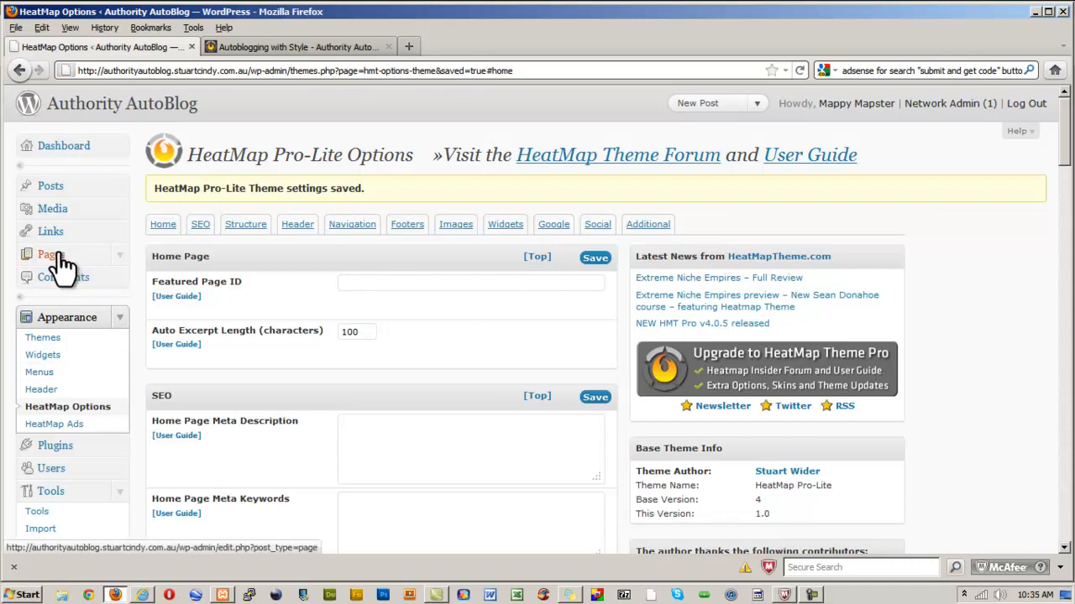
From the Pages list of seven pages, start a new blank page.
left_click(47, 255)
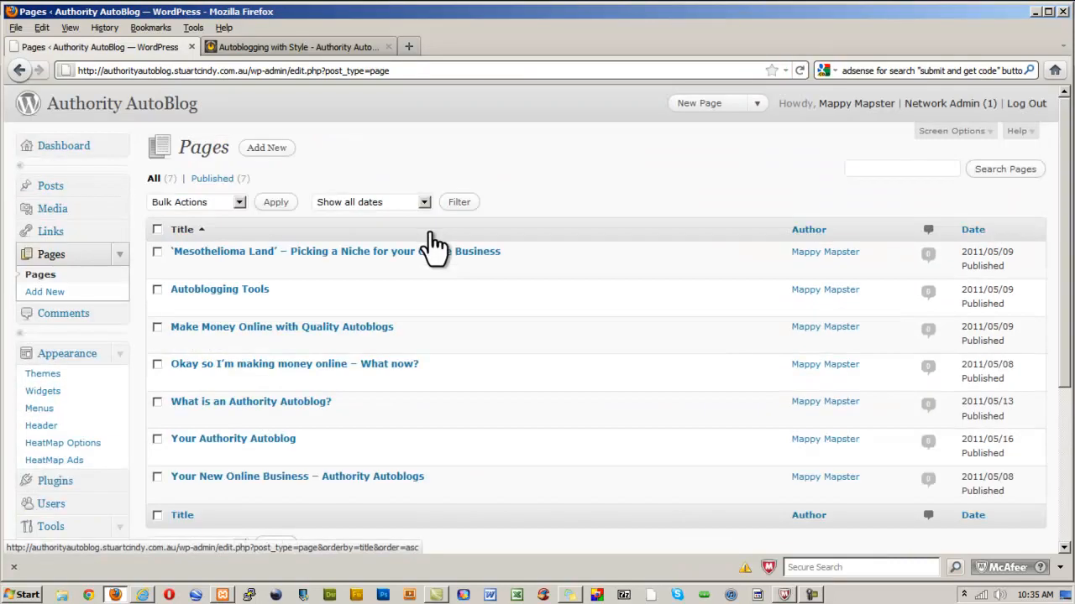
left_click(266, 147)
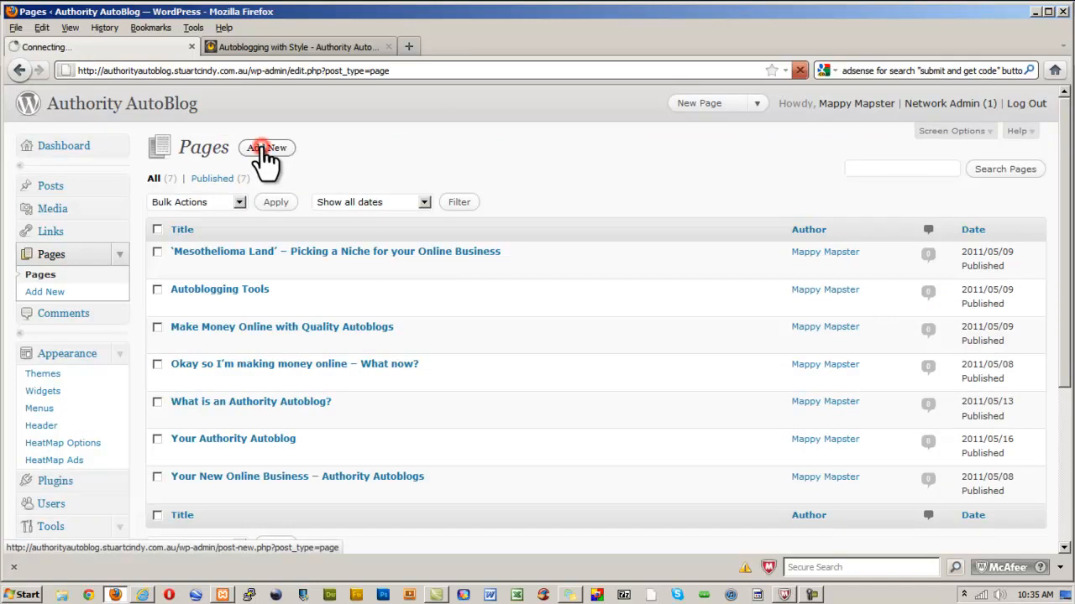
left_click(267, 148)
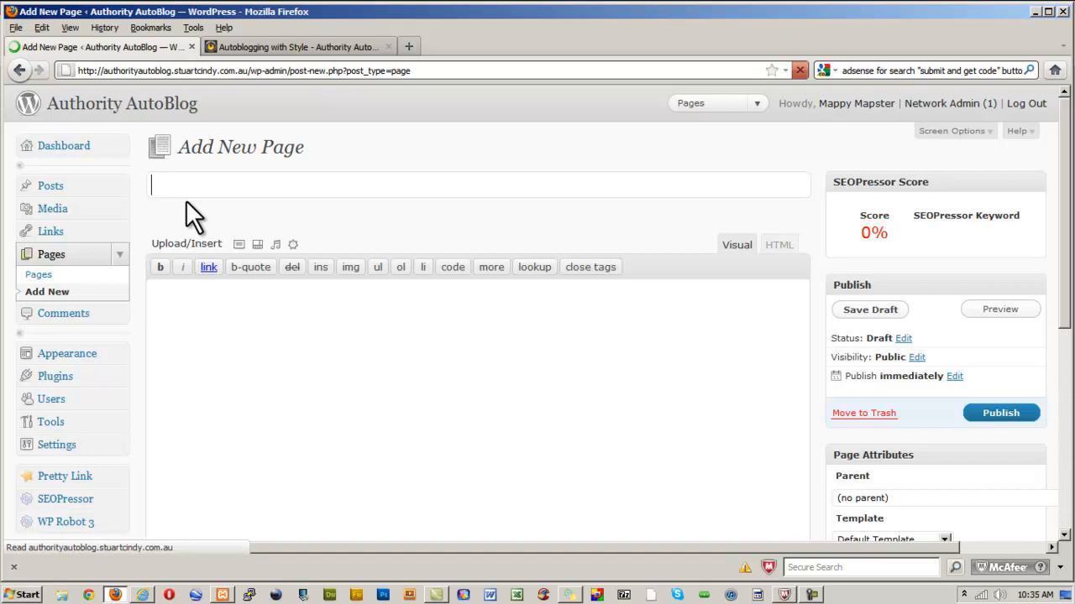
Title the new page 'google results'.
type("goog")
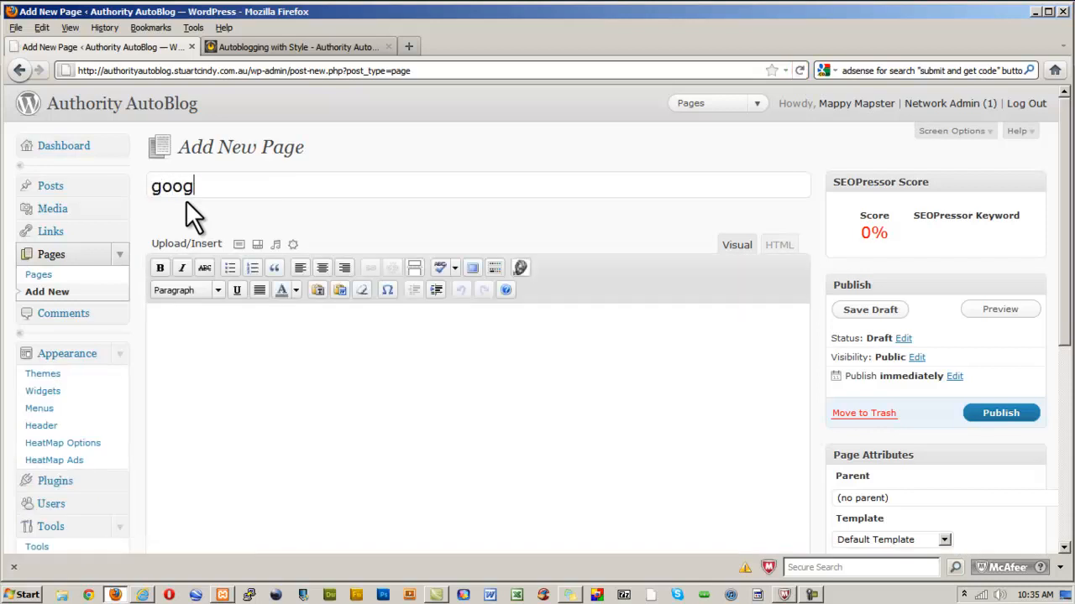
type("le re")
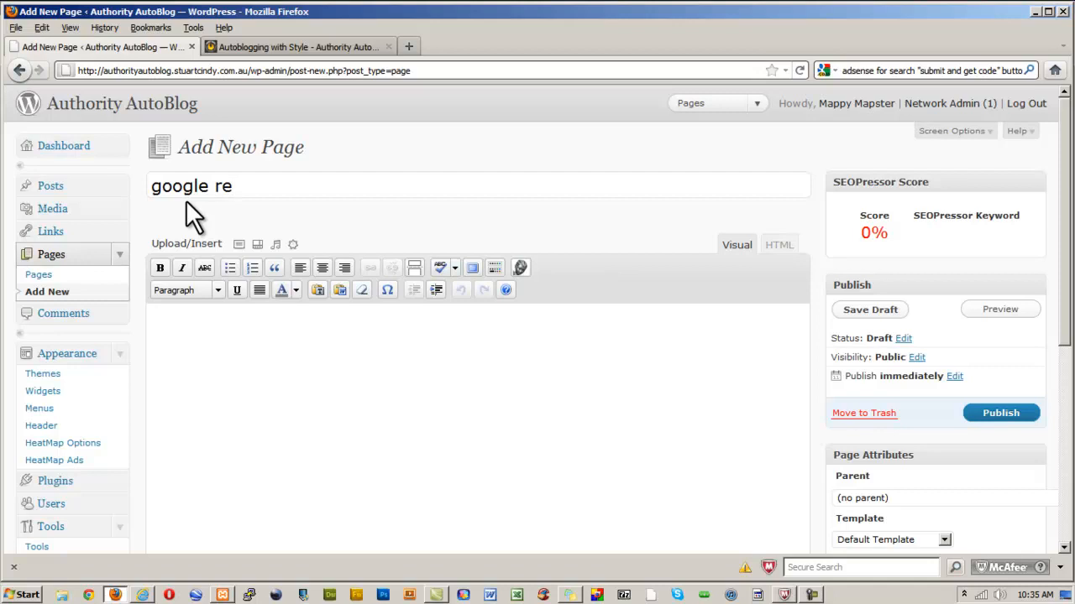
type("sults")
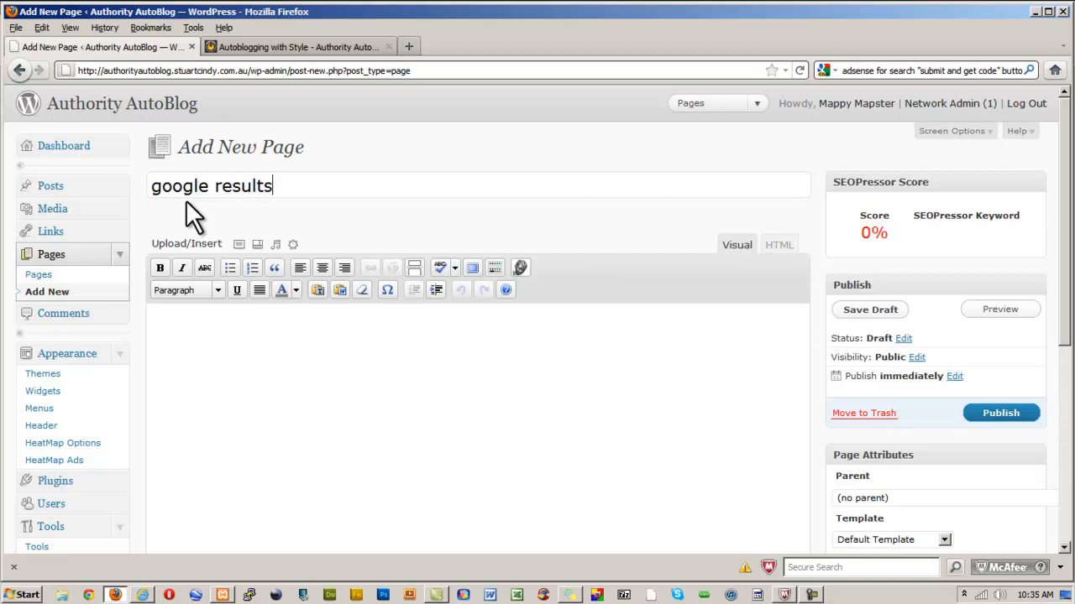
left_click(208, 349)
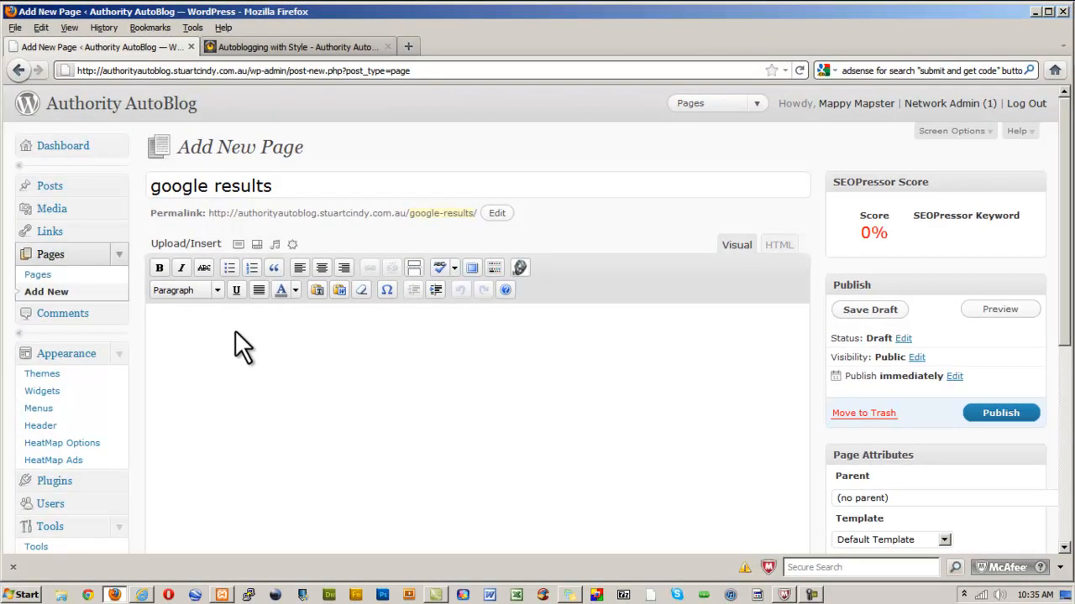
Assign the Google Search Results template and publish the page.
scroll("down", 3)
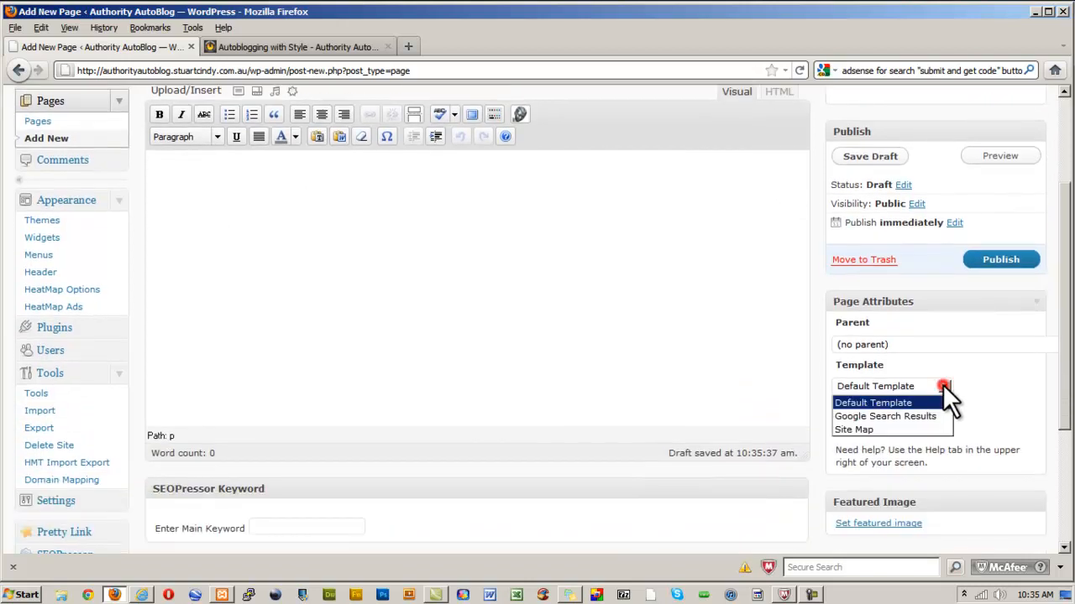
left_click(885, 417)
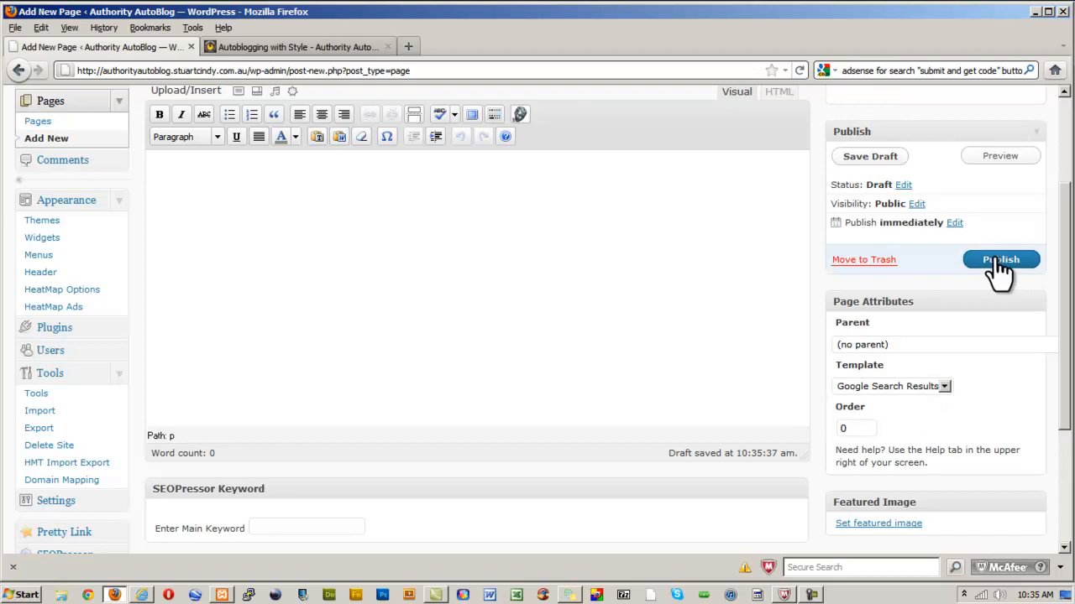
left_click(1000, 260)
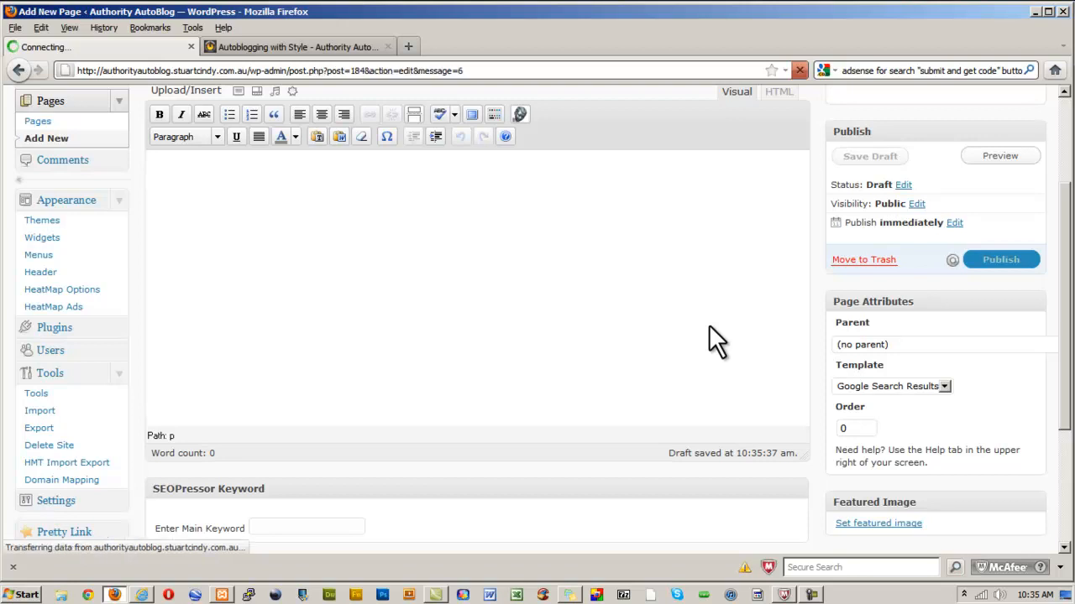
left_click(1000, 259)
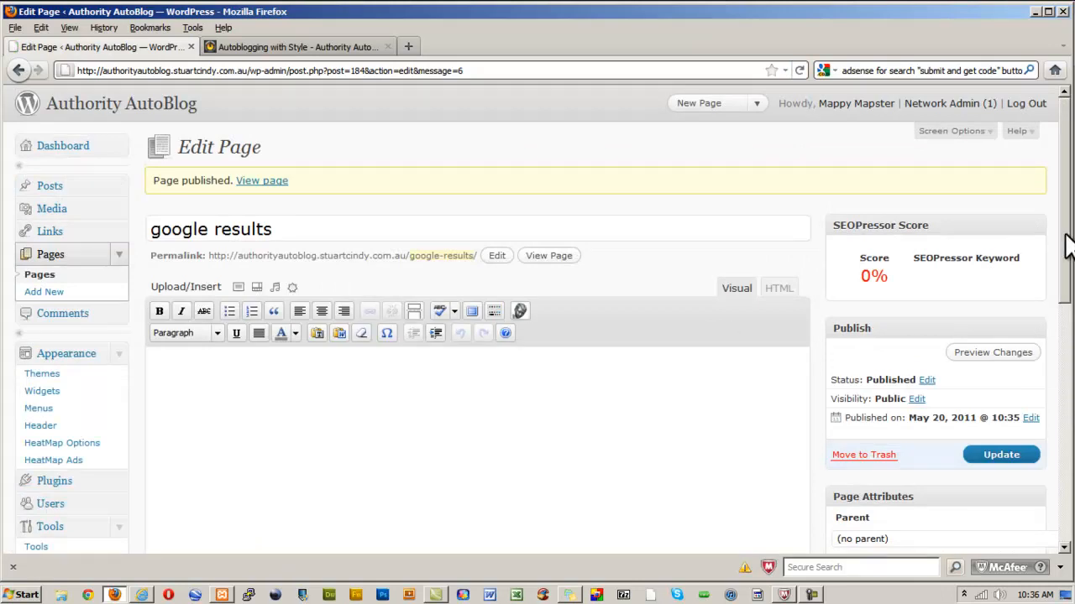
scroll("down", 3)
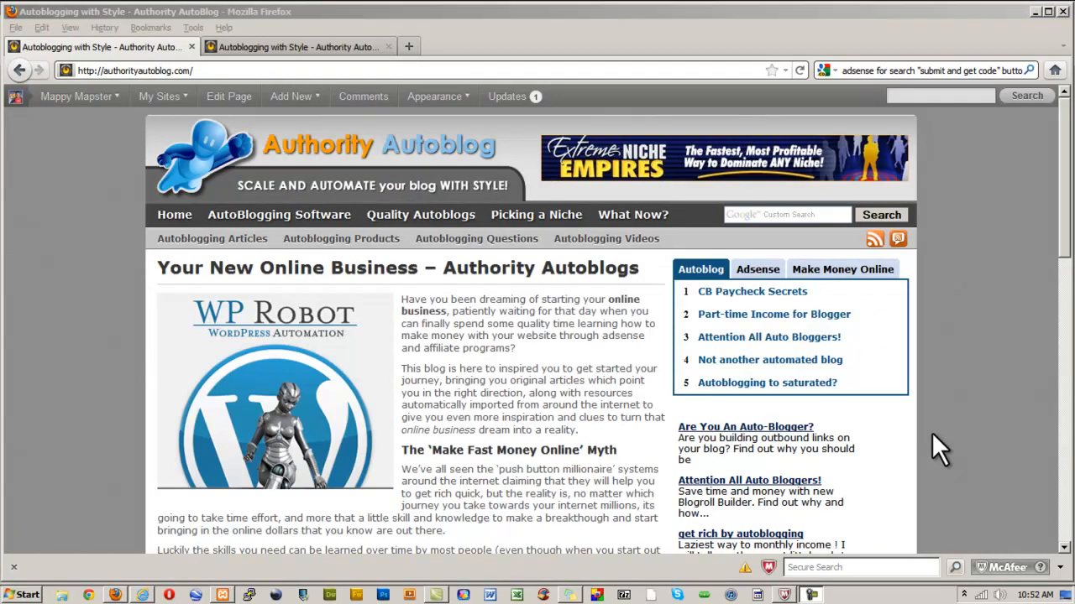
mouse_move(288, 151)
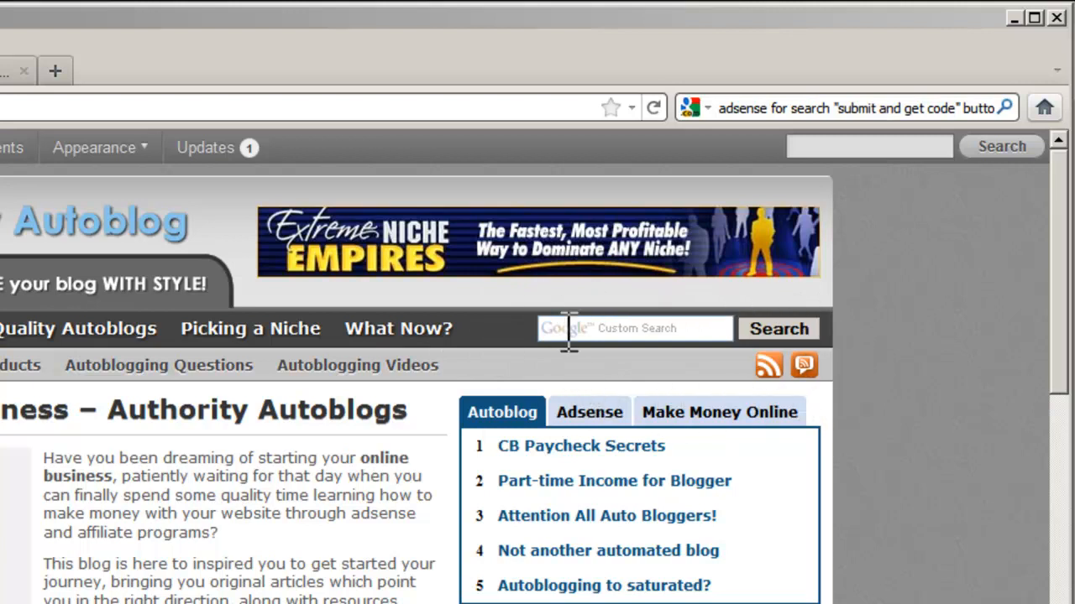
Search 'make money' from the blog header's Google Custom Search box.
type("make money")
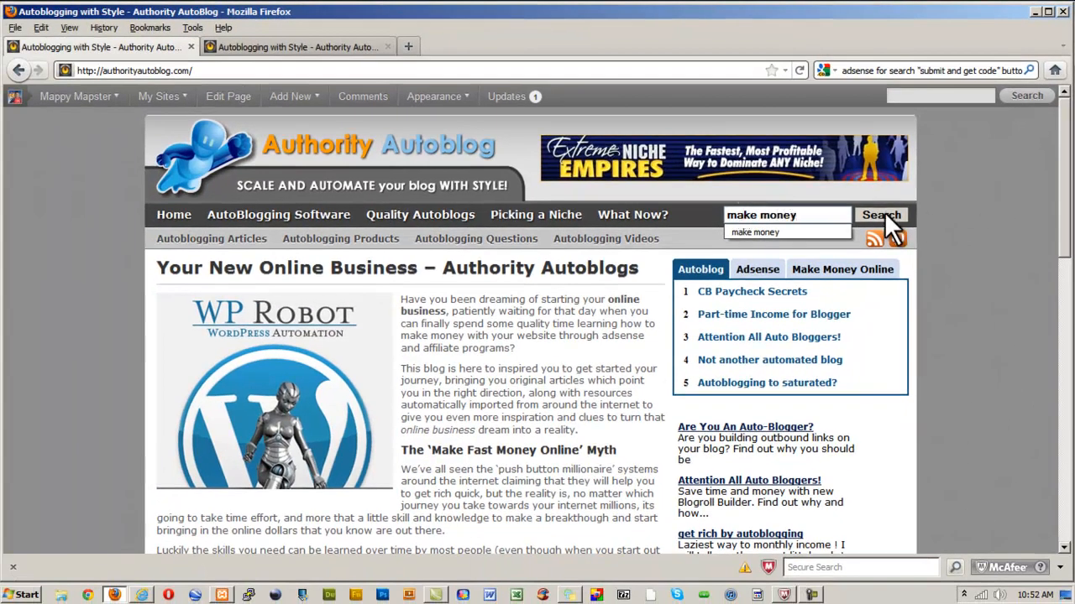
left_click(881, 215)
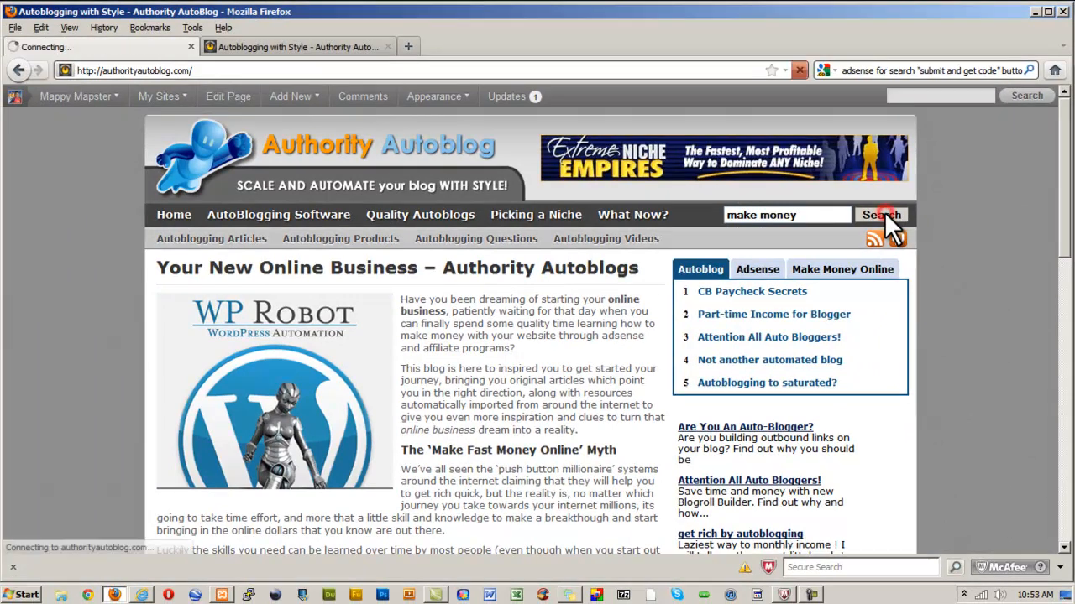
left_click(881, 214)
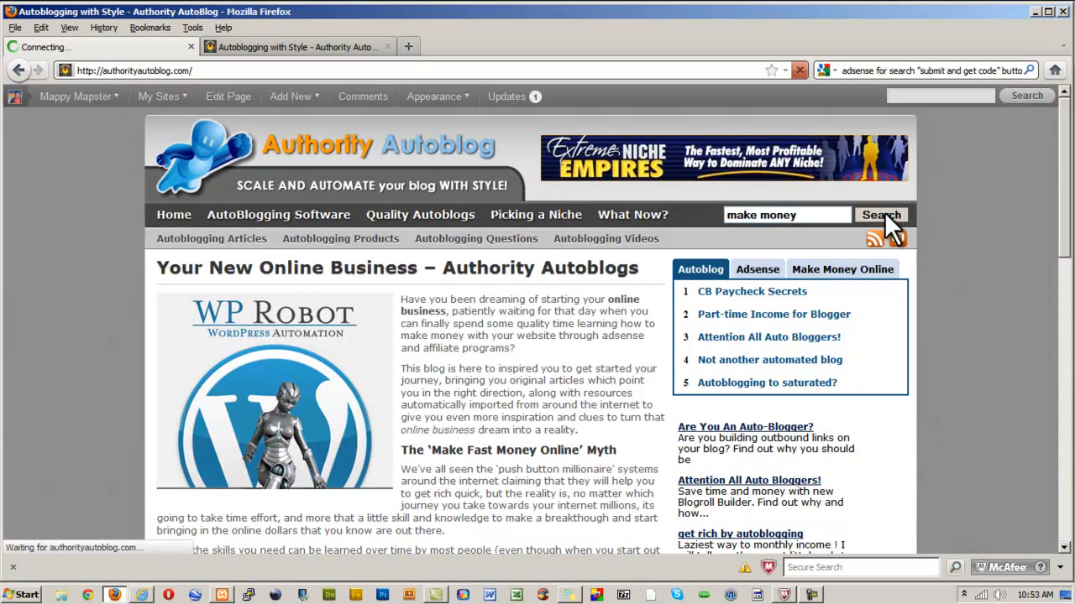
left_click(882, 214)
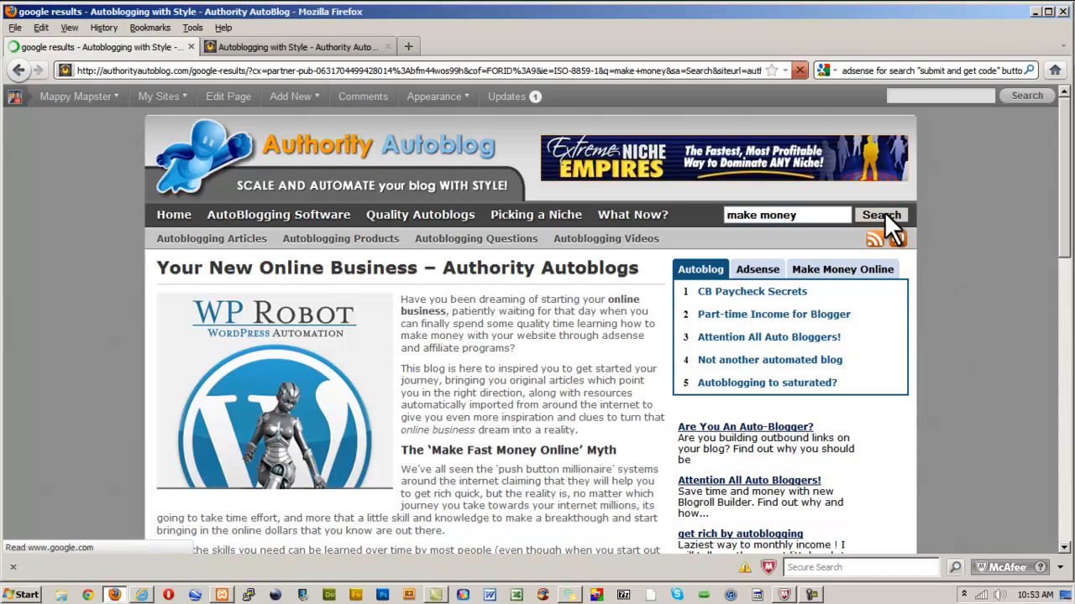
Scroll through the 'make money' results and the Ads by Google column.
left_click(882, 214)
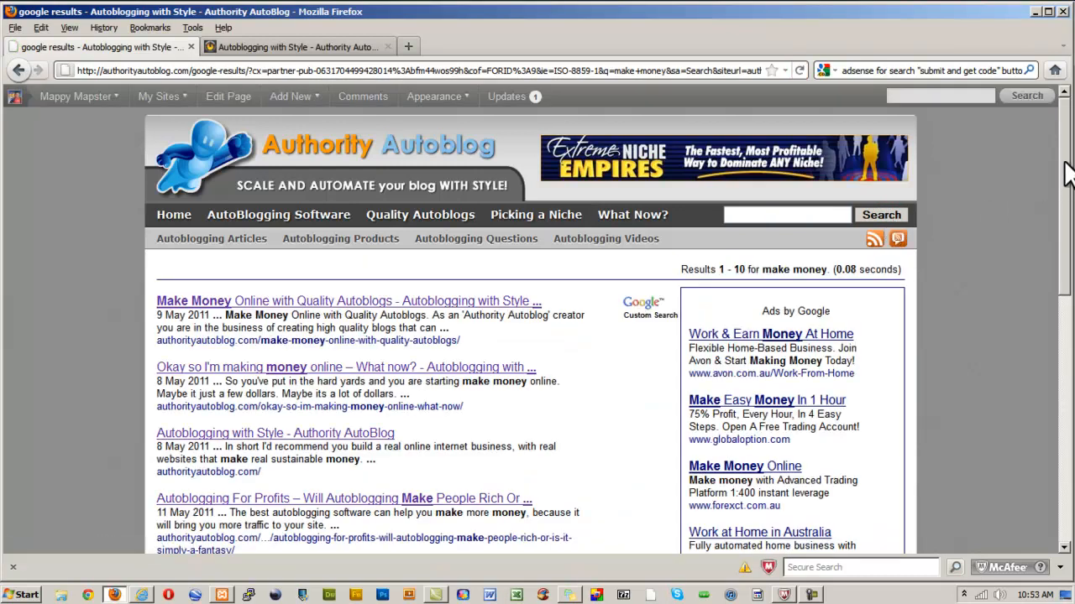
scroll("down", 3)
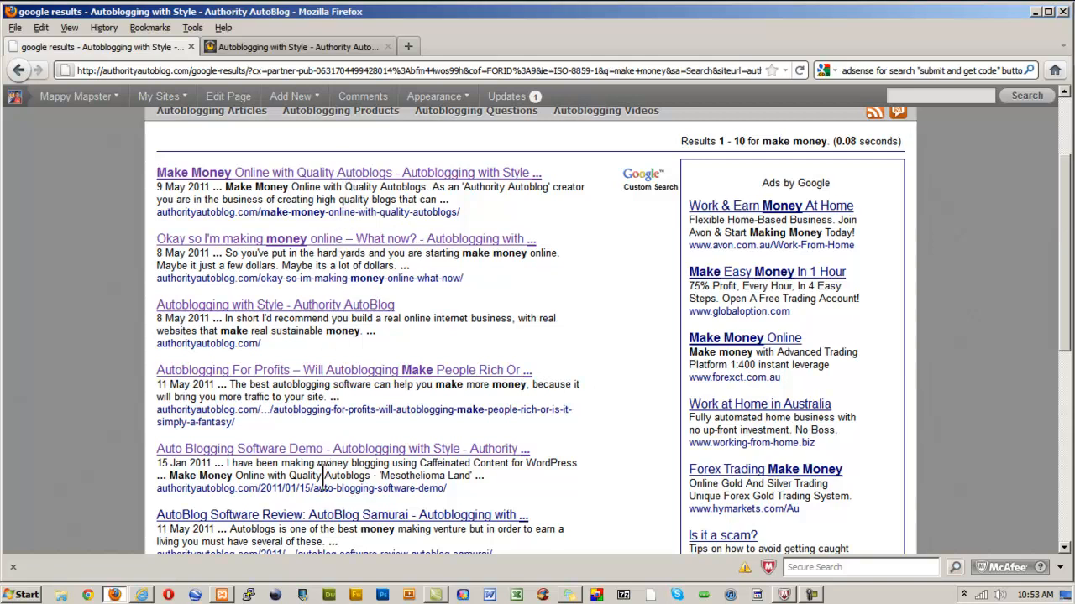
mouse_move(830, 216)
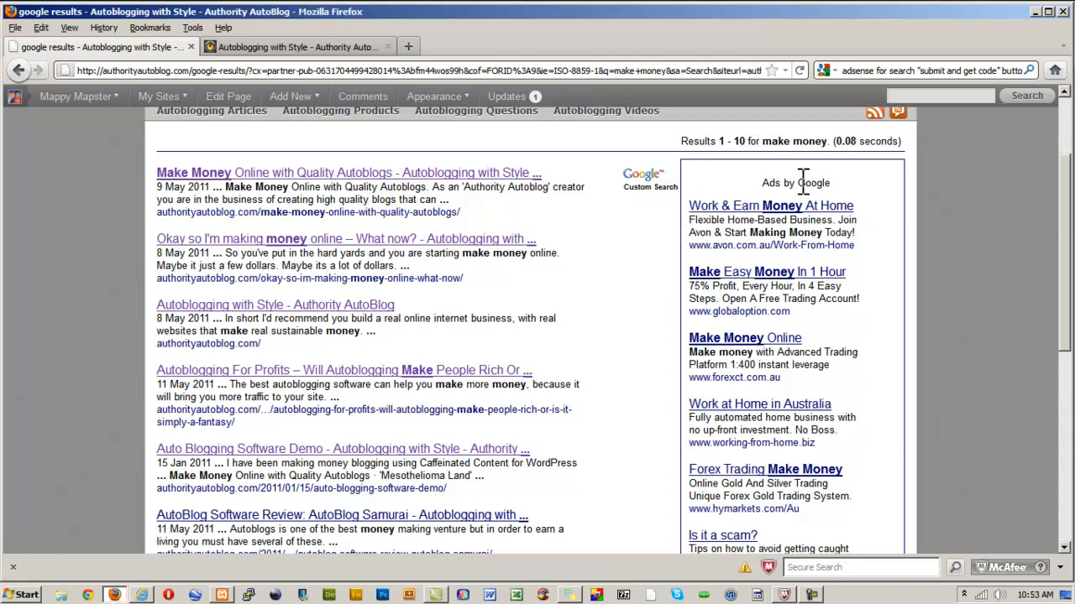
mouse_move(892, 251)
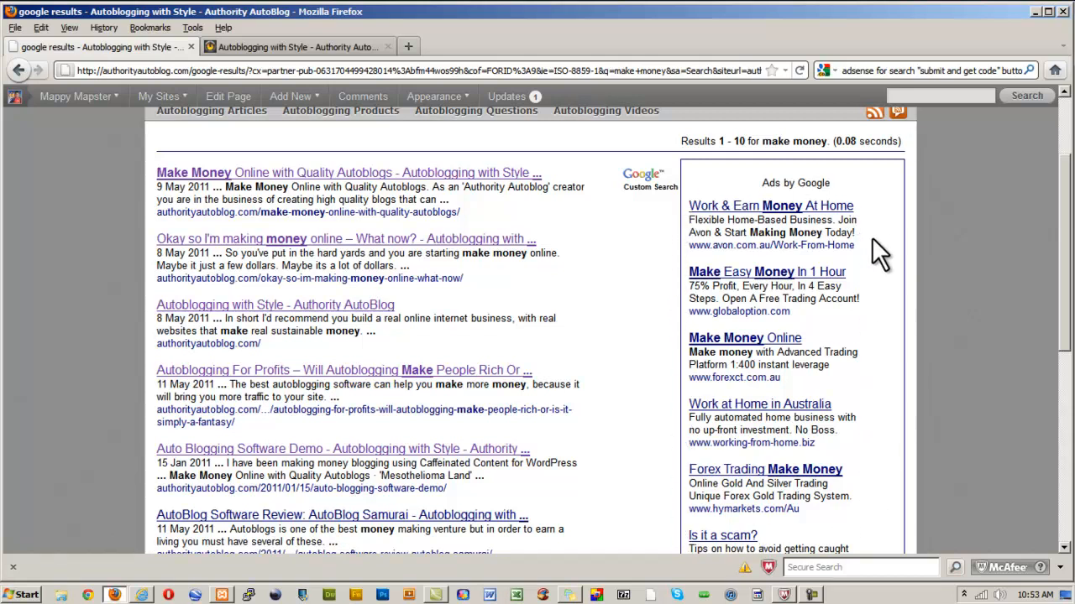